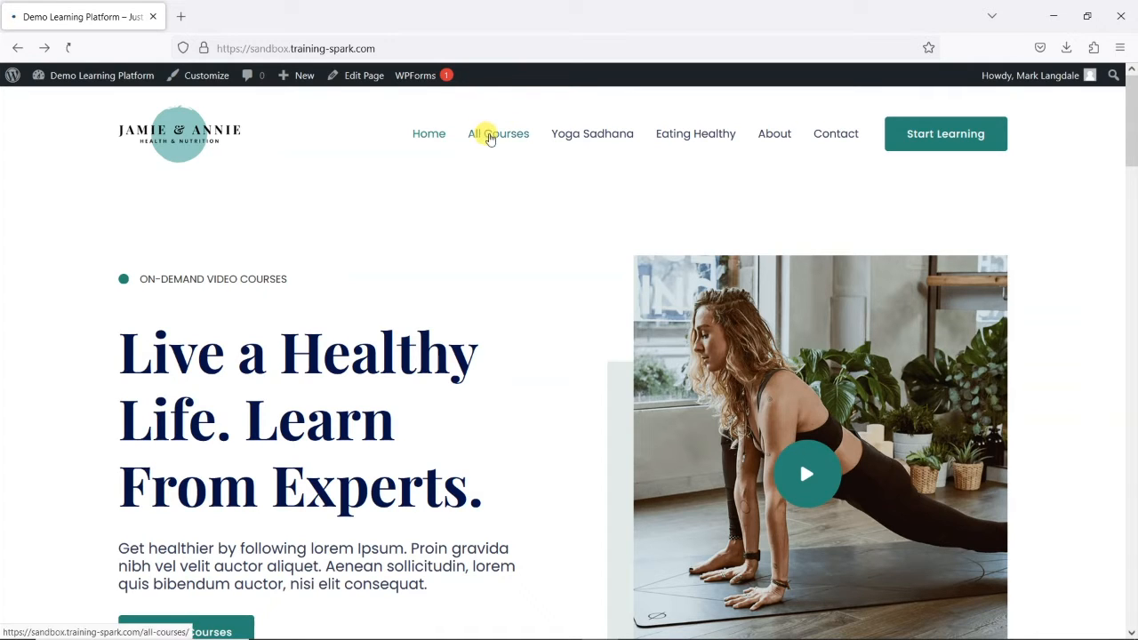
# Open All Courses and highlight Seek Health with Yoga Sadhana among the featured courses
pyautogui.click(497, 133)
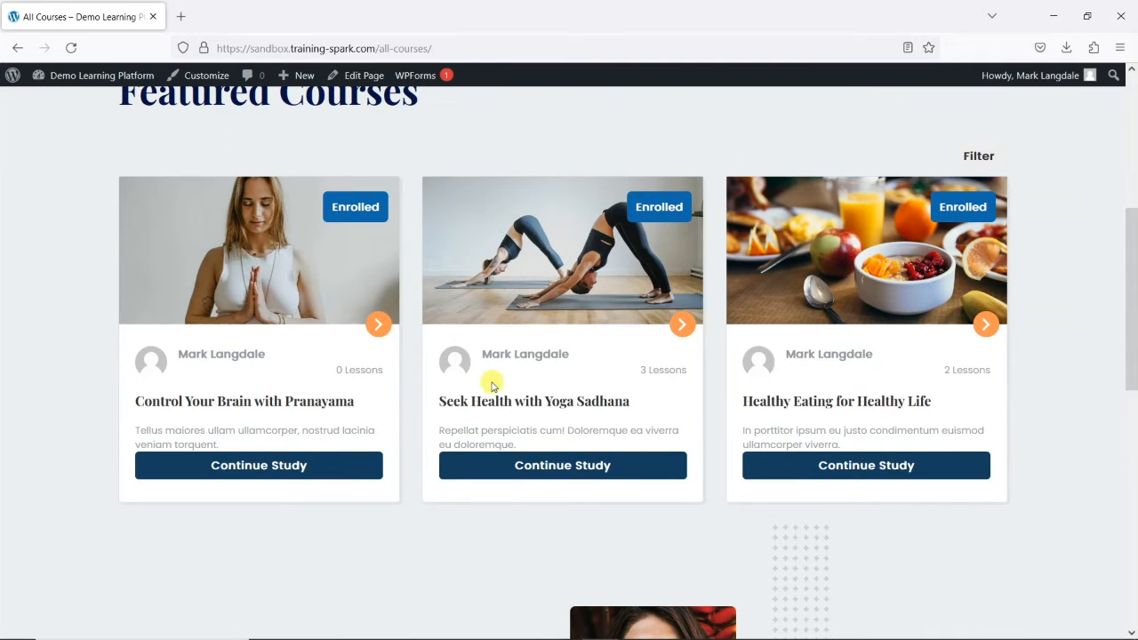
pyautogui.doubleClick(534, 401)
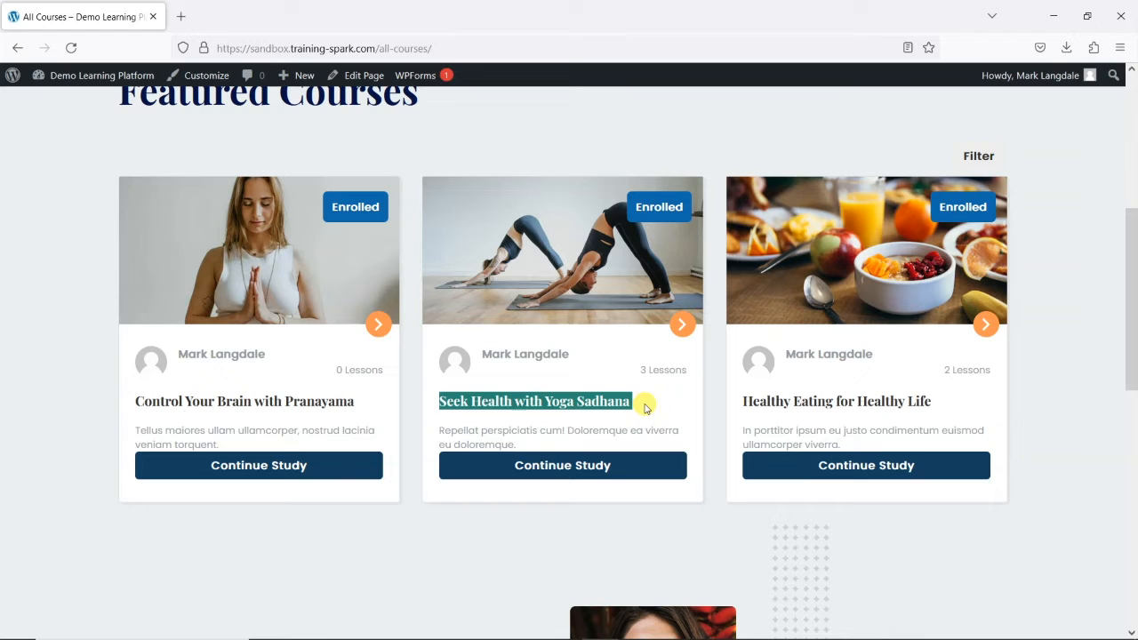
pyautogui.scroll(3)
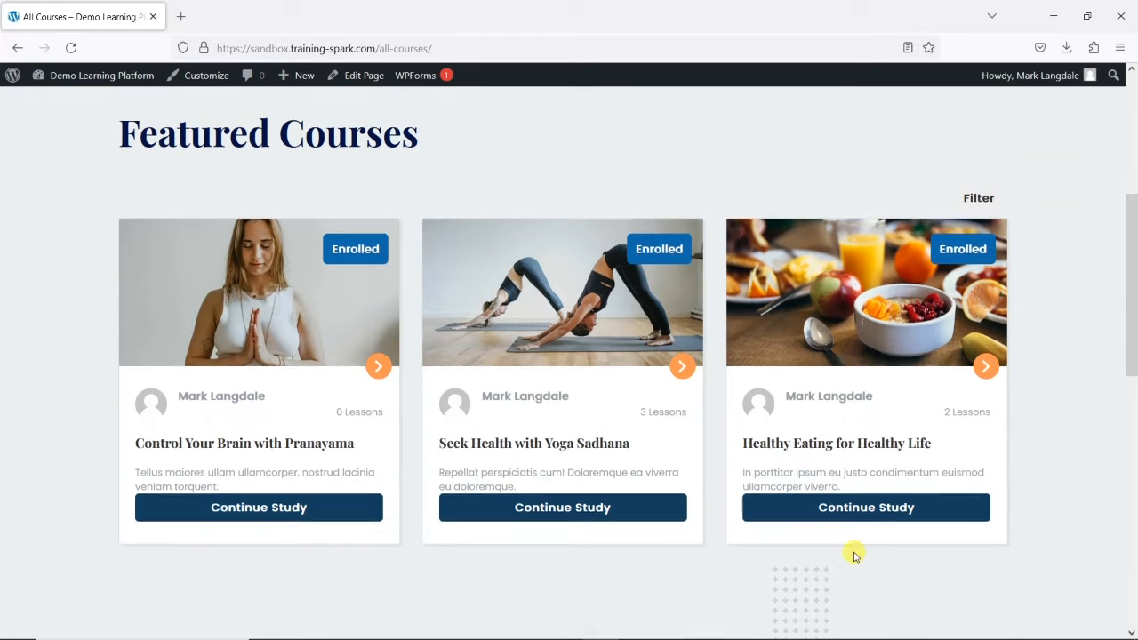
pyautogui.scroll(3)
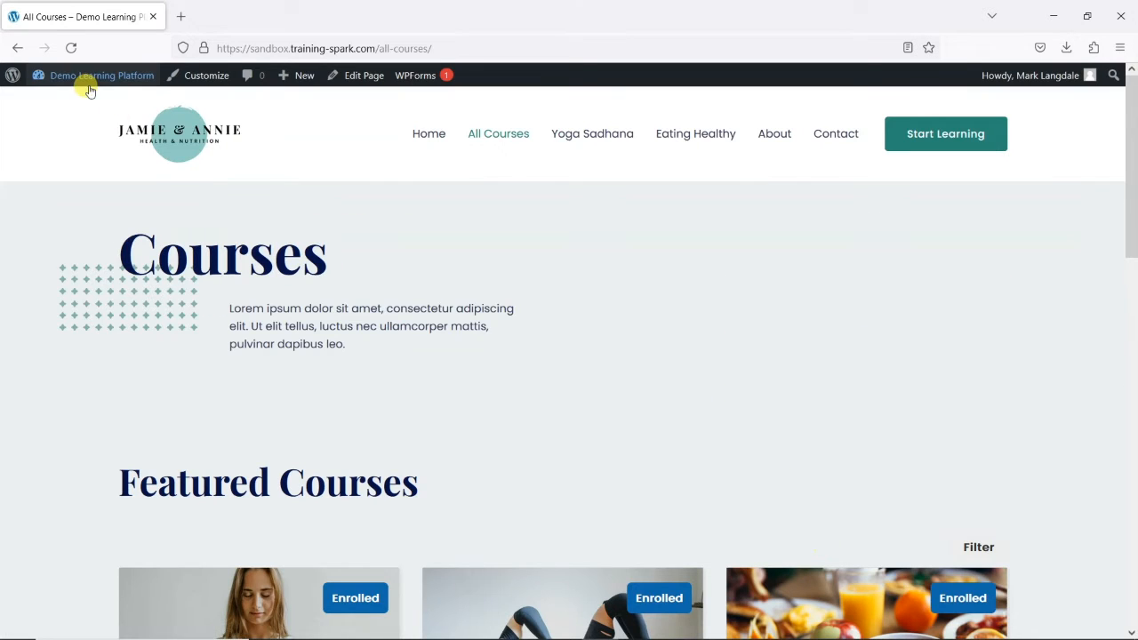
# Go to the Dashboard and open the LearnDash LMS Courses list
pyautogui.click(101, 75)
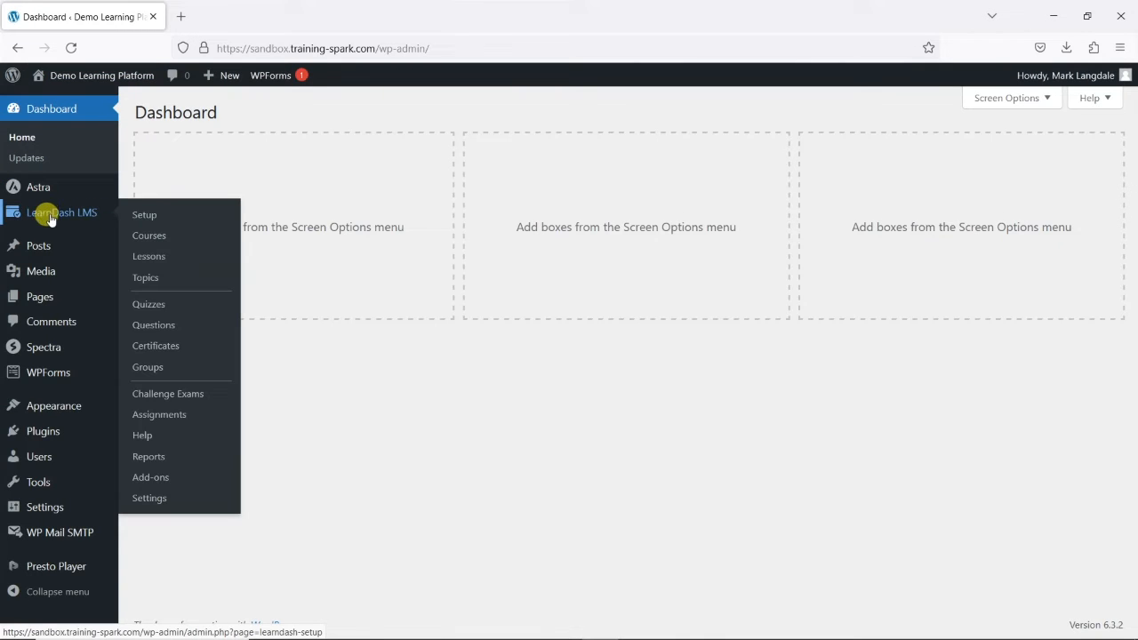
pyautogui.click(148, 235)
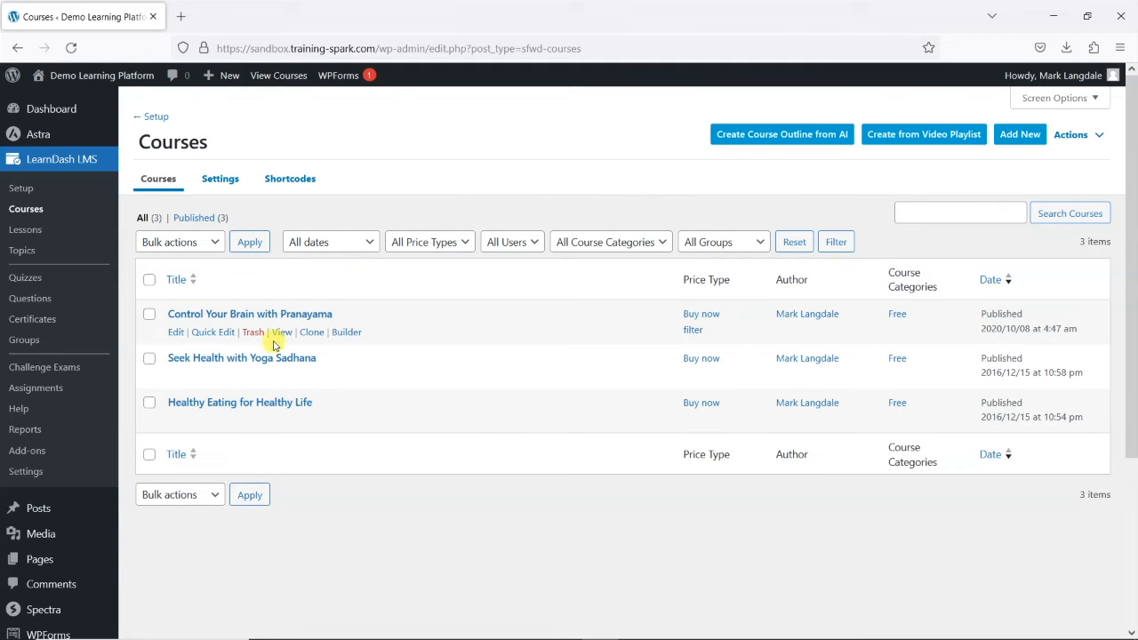
pyautogui.moveTo(345, 375)
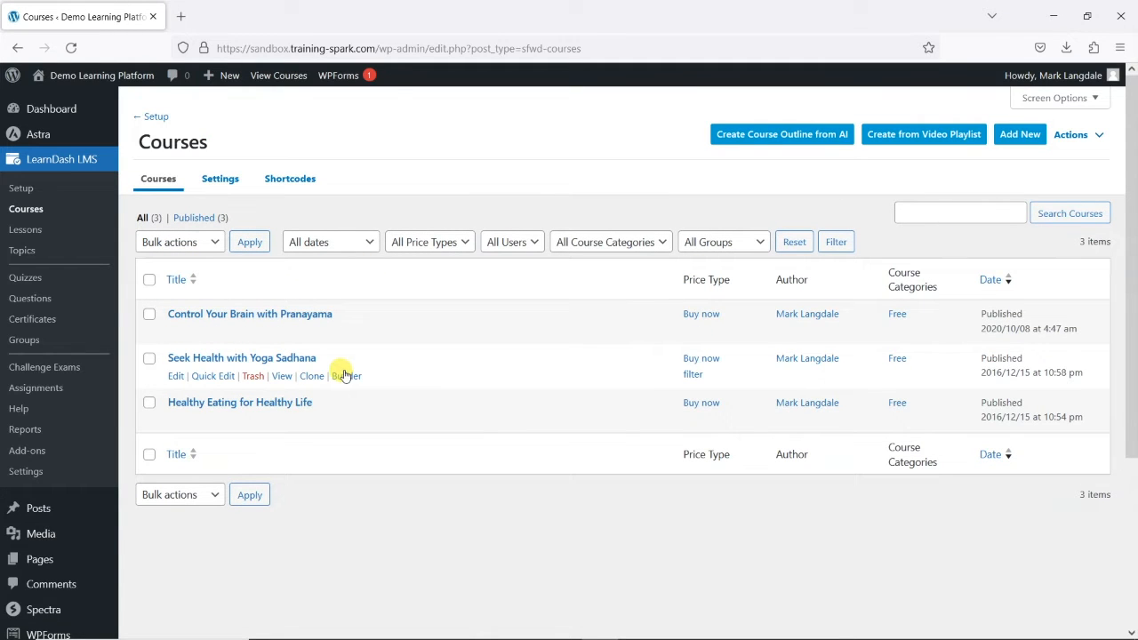
pyautogui.moveTo(294, 314)
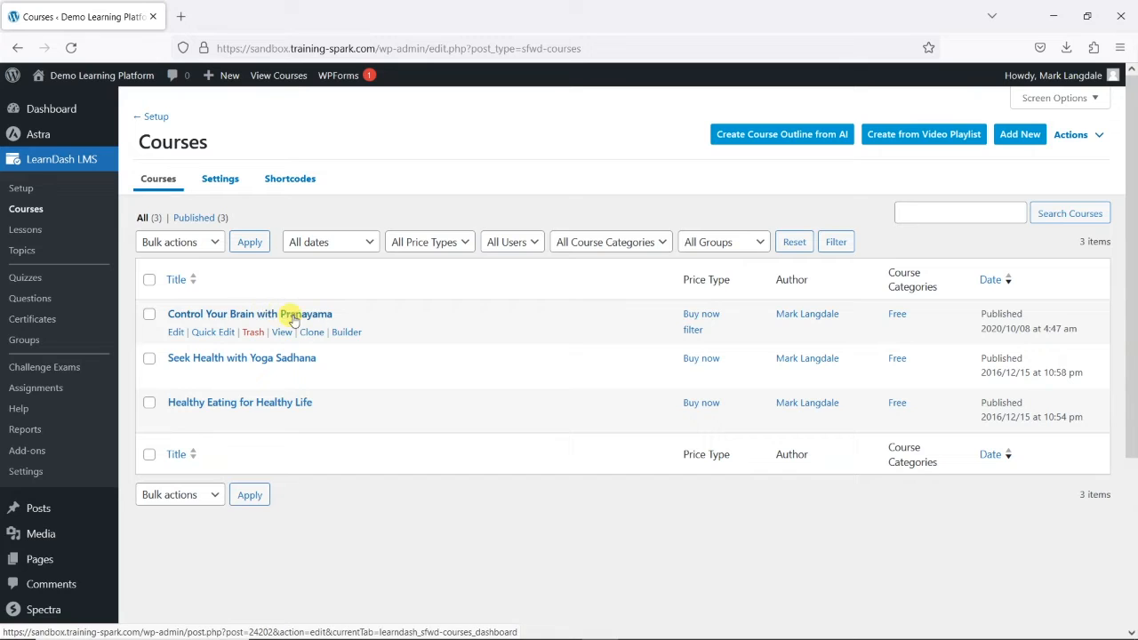
pyautogui.moveTo(304, 402)
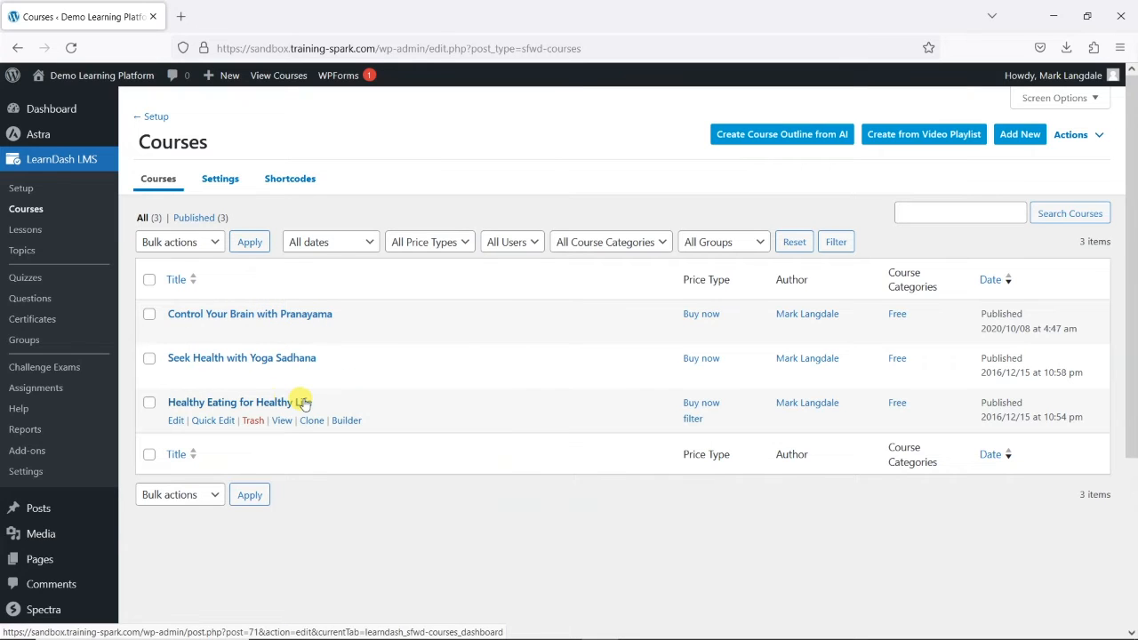
pyautogui.moveTo(269, 357)
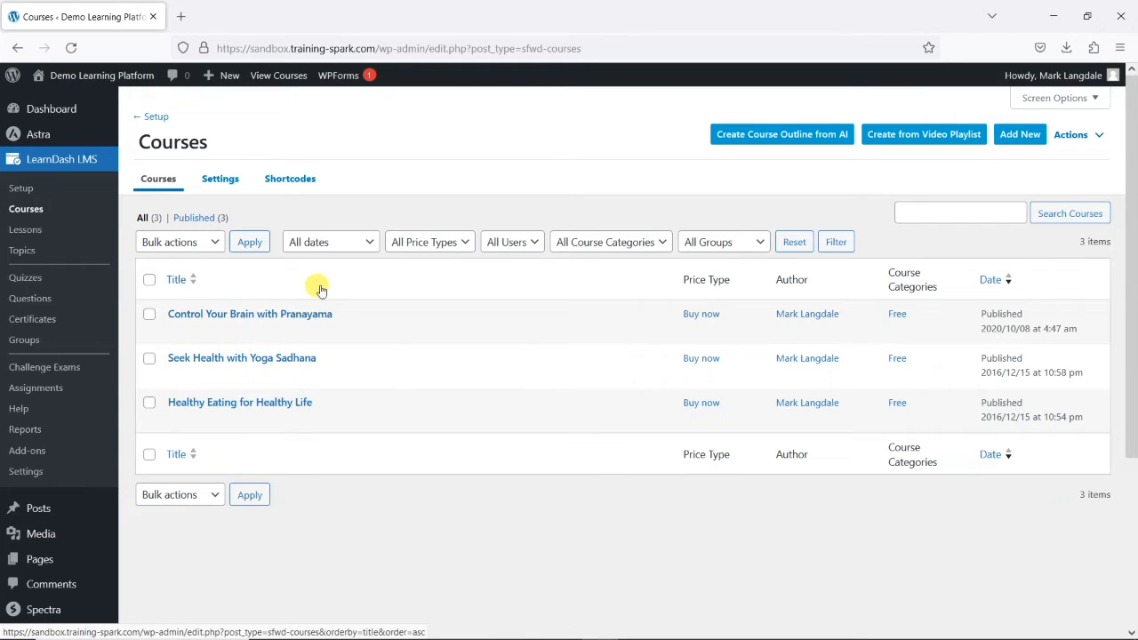
pyautogui.moveTo(242, 357)
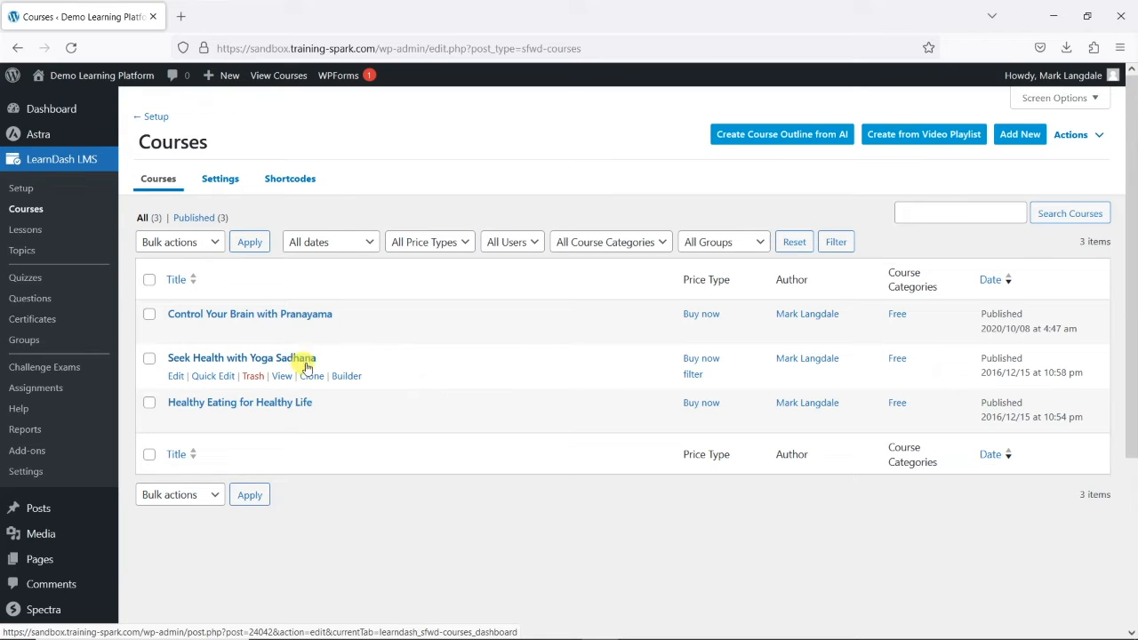
# Clone Seek Health with Yoga Sadhana and reload the list until the copy appears
pyautogui.click(311, 375)
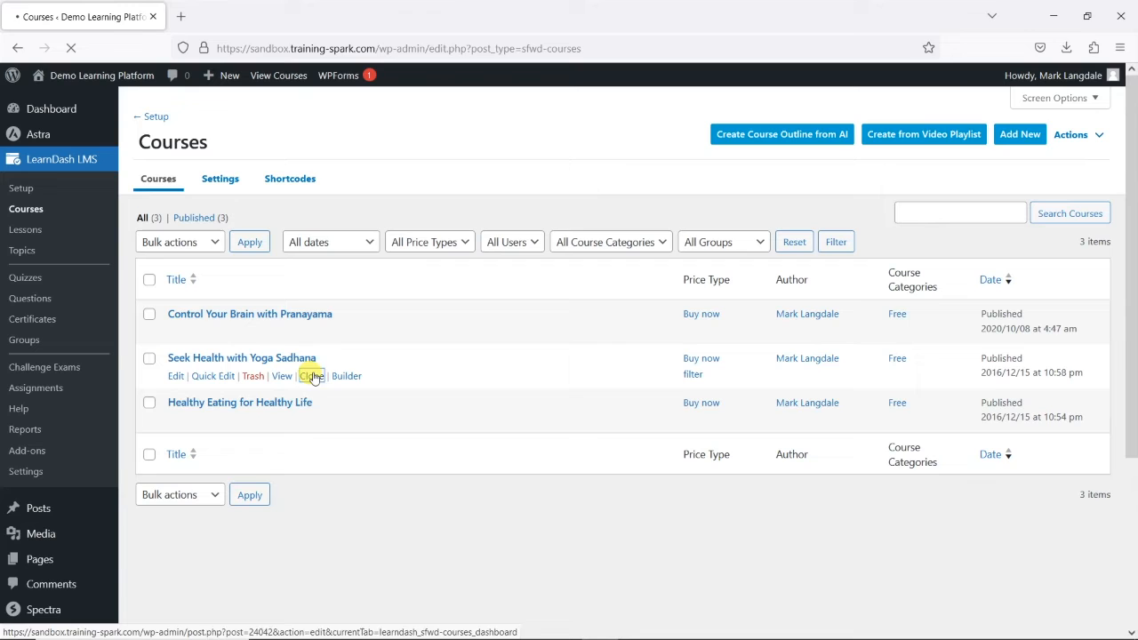
pyautogui.click(311, 375)
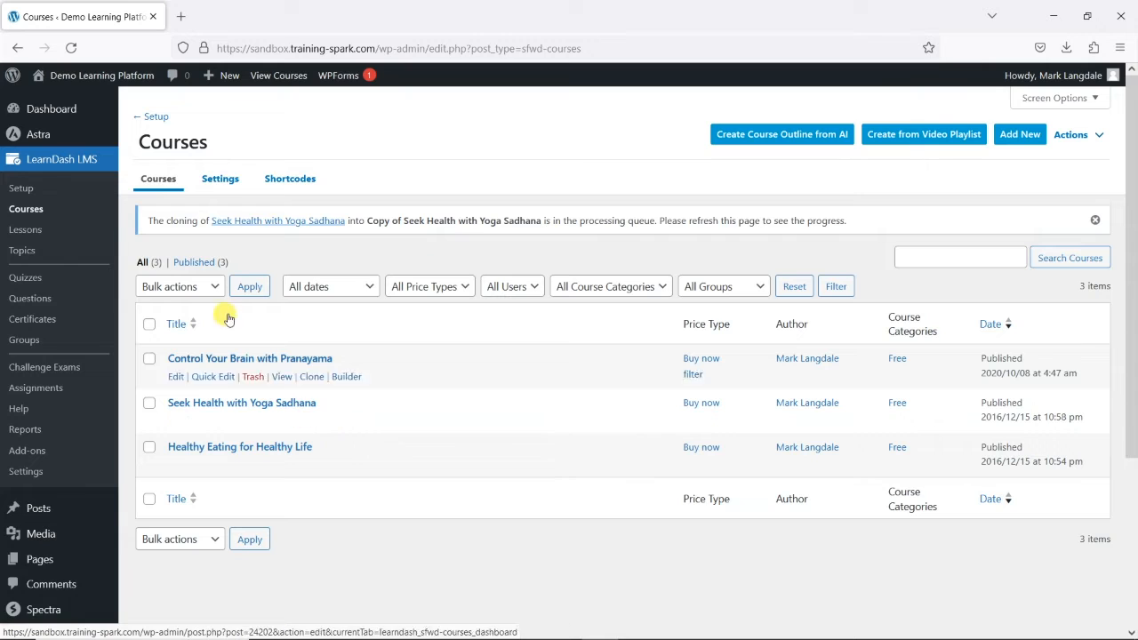
pyautogui.moveTo(569, 257)
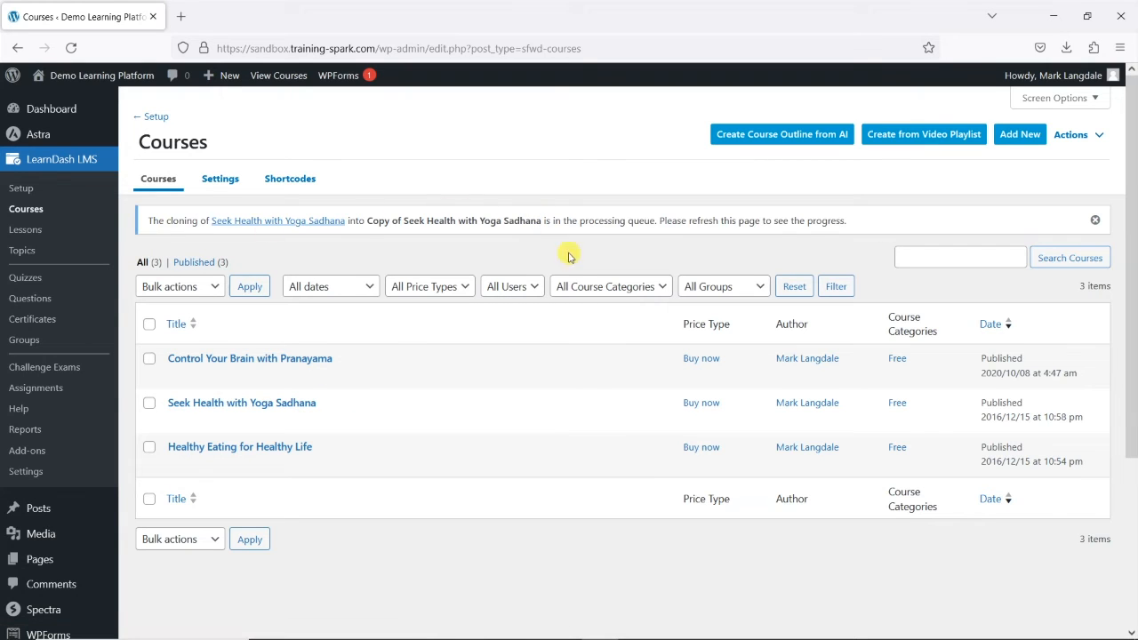
pyautogui.moveTo(611, 260)
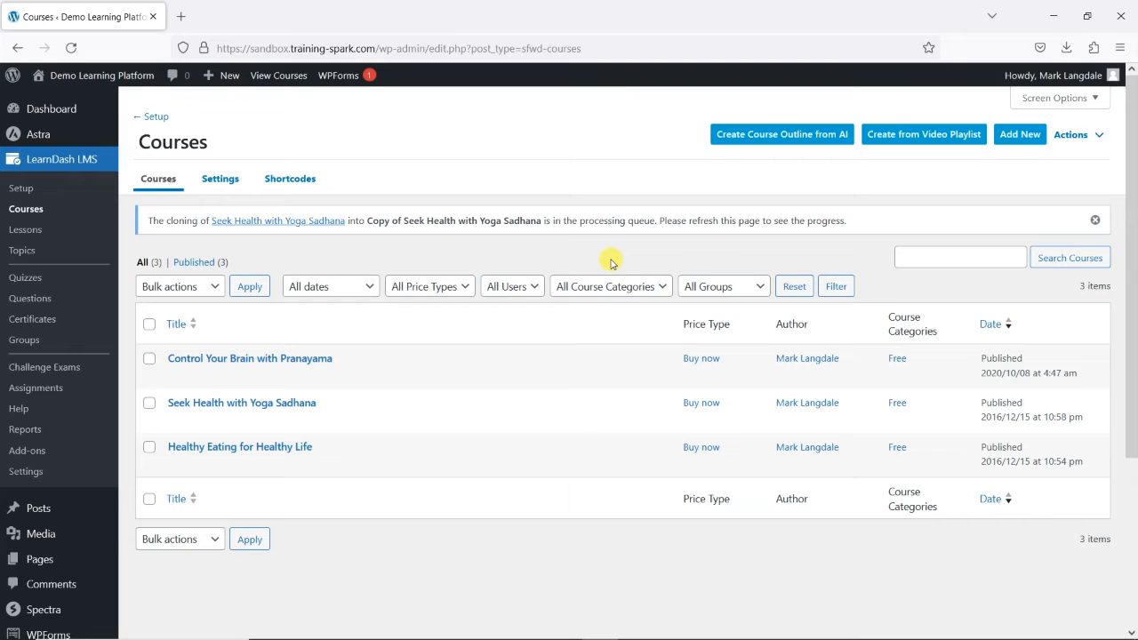
pyautogui.moveTo(157, 162)
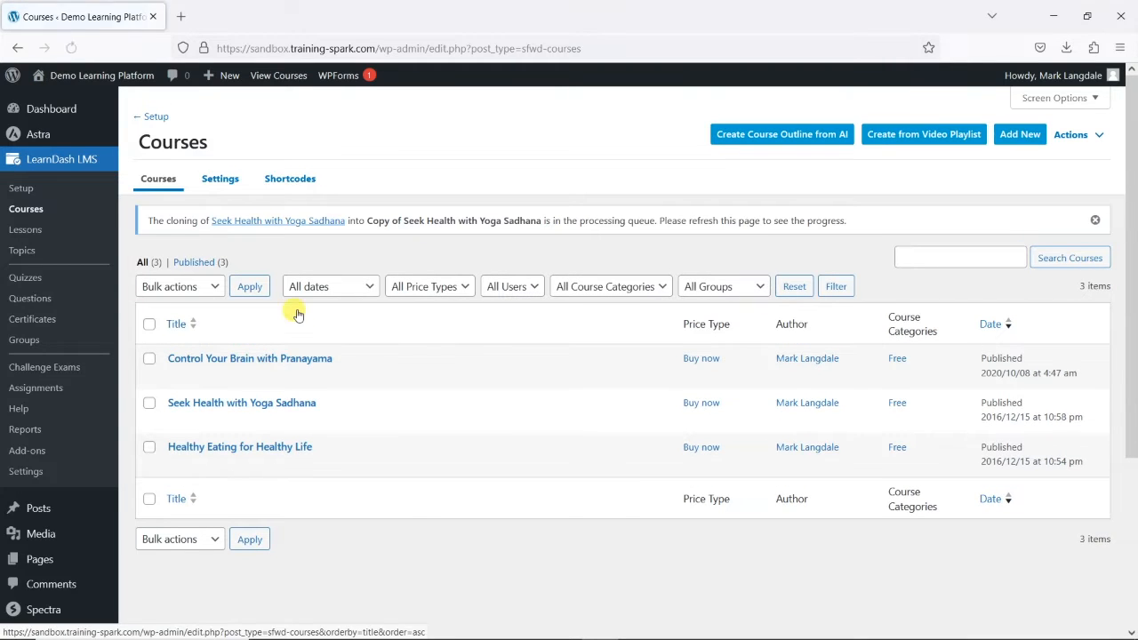
pyautogui.moveTo(407, 264)
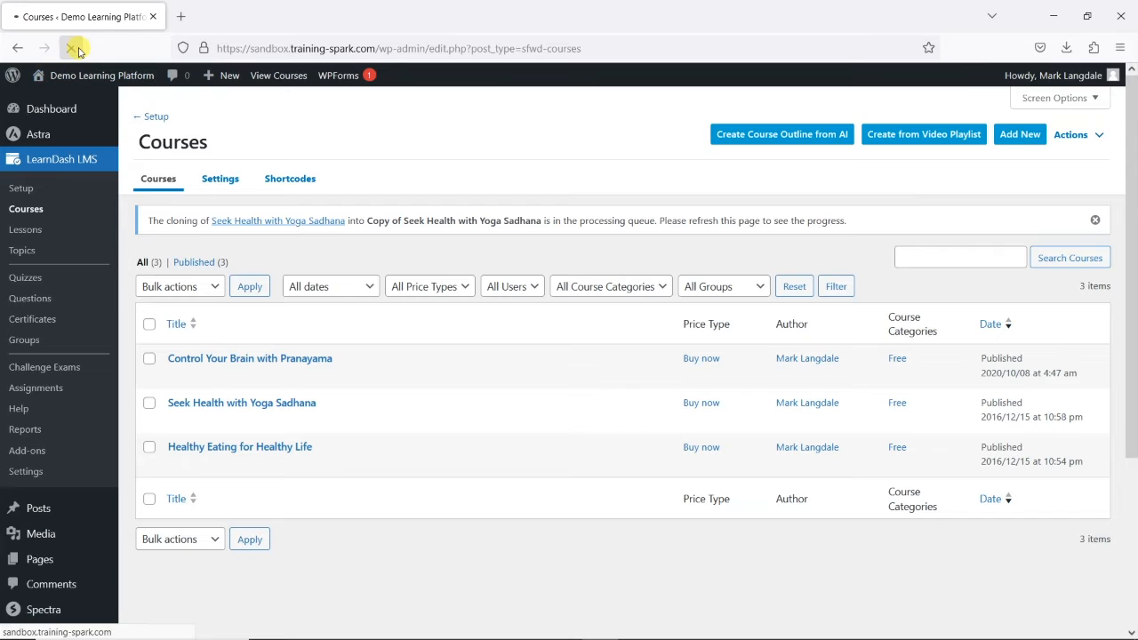
pyautogui.click(72, 48)
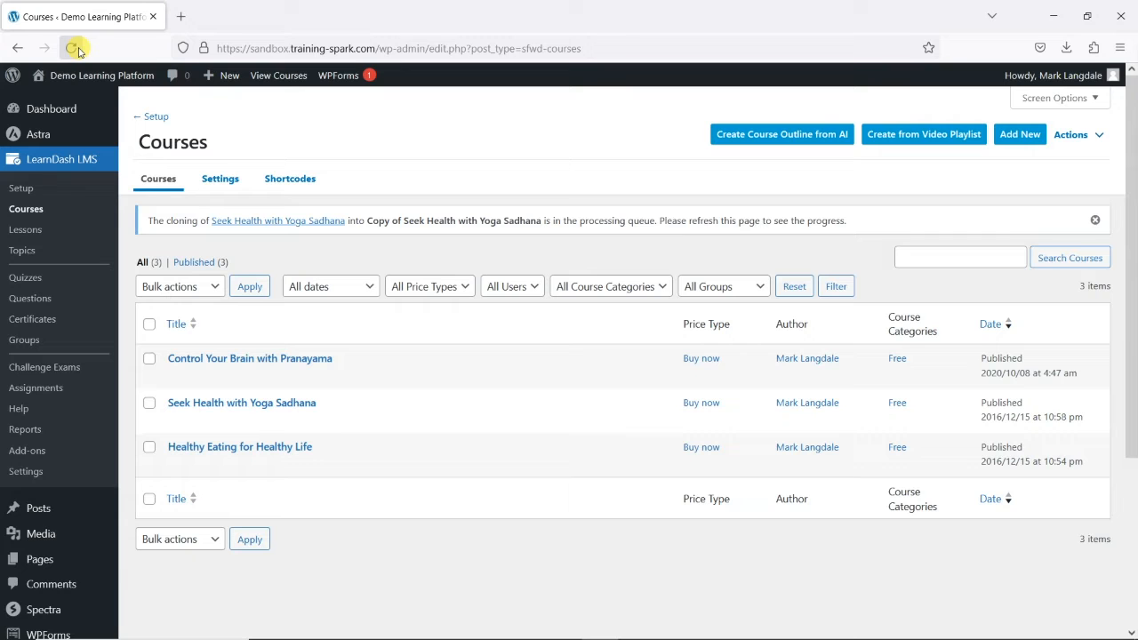
pyautogui.click(72, 48)
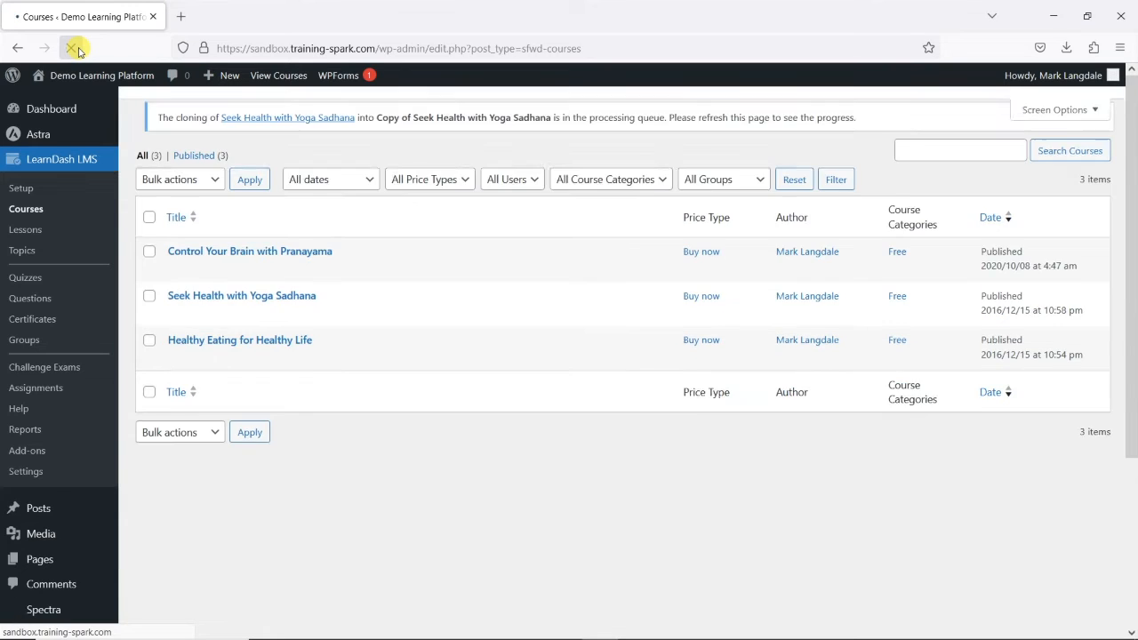
pyautogui.click(72, 48)
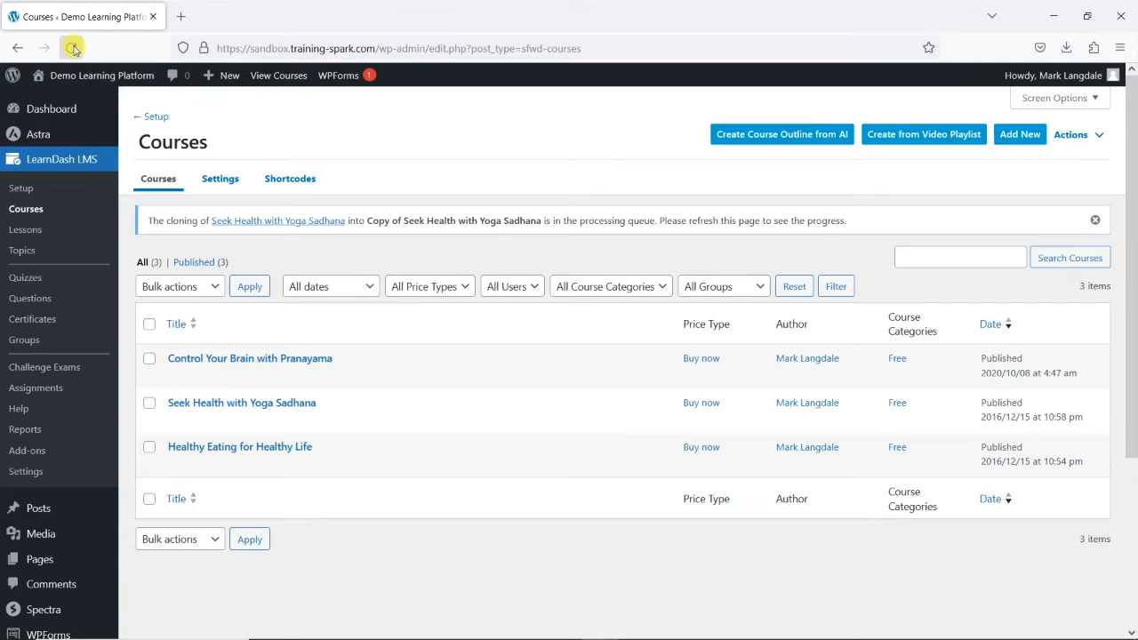
pyautogui.click(71, 48)
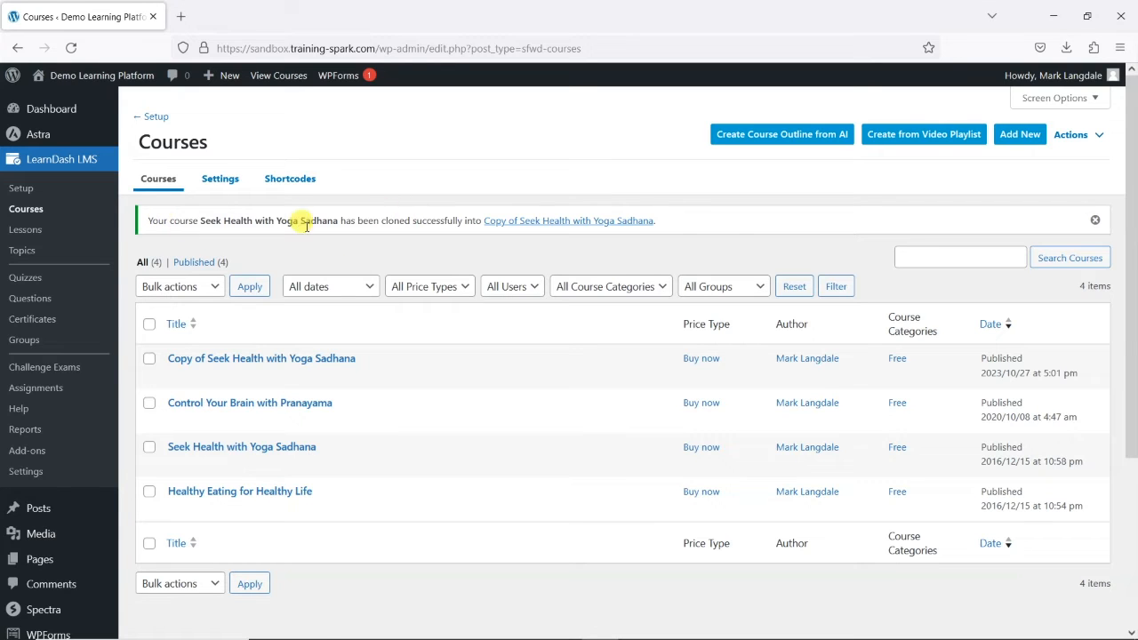
pyautogui.moveTo(240, 359)
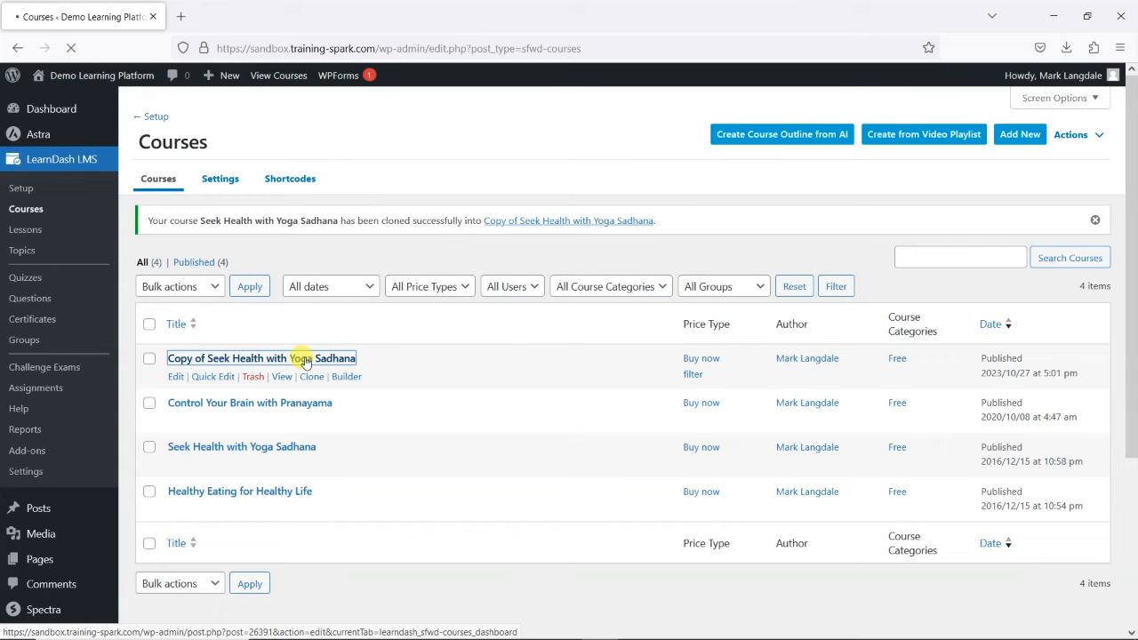
# Open Copy of Seek Health with Yoga Sadhana in the course editor
pyautogui.click(262, 357)
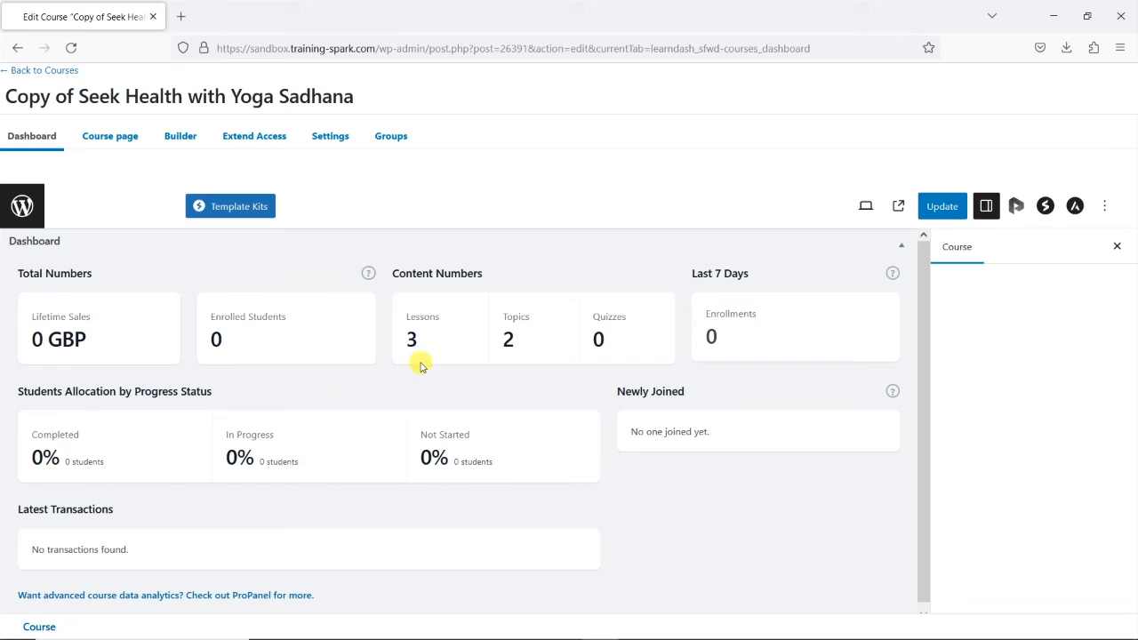
# Retitle the copy 'Seek Health with Yoga Sadhana - 7 day trial' and recover the invalid block
pyautogui.click(110, 135)
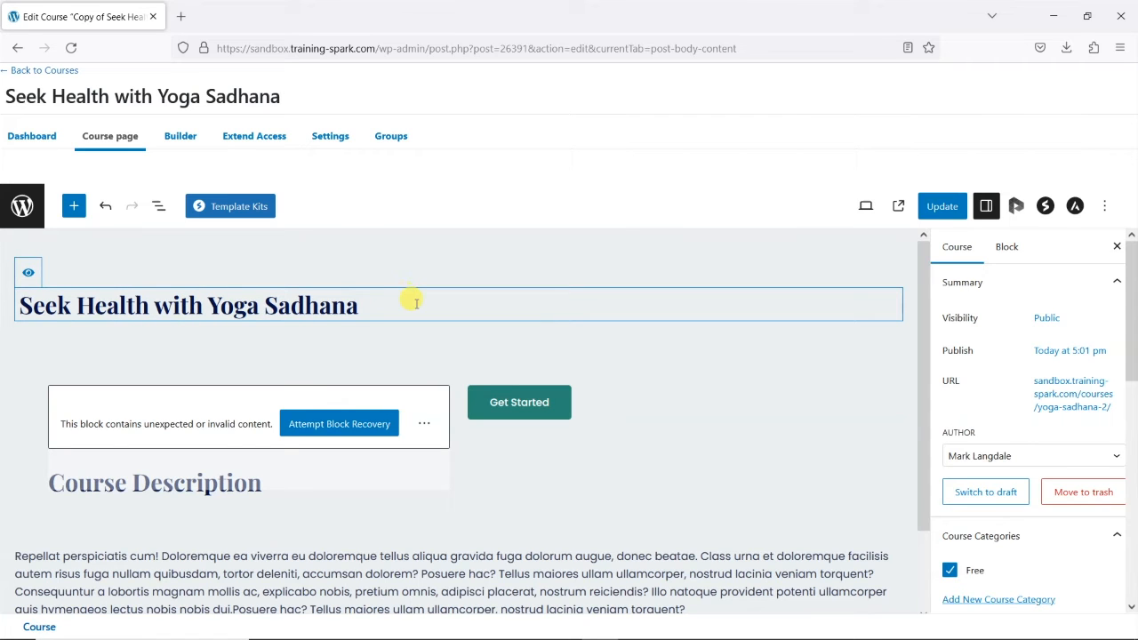
pyautogui.write('(')
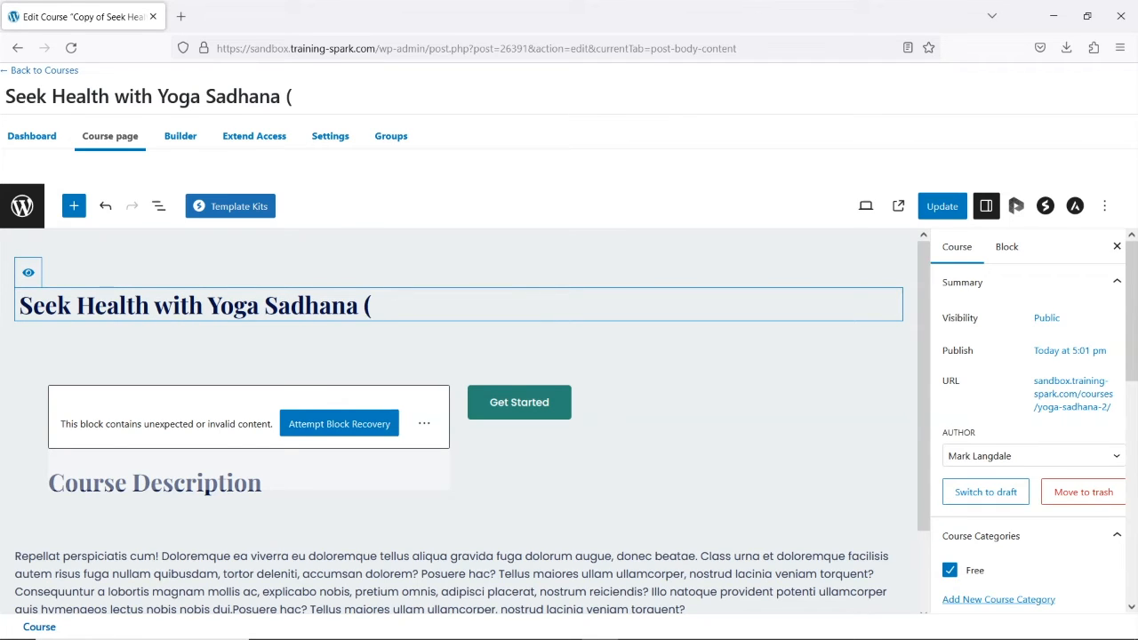
pyautogui.write('- 7 day')
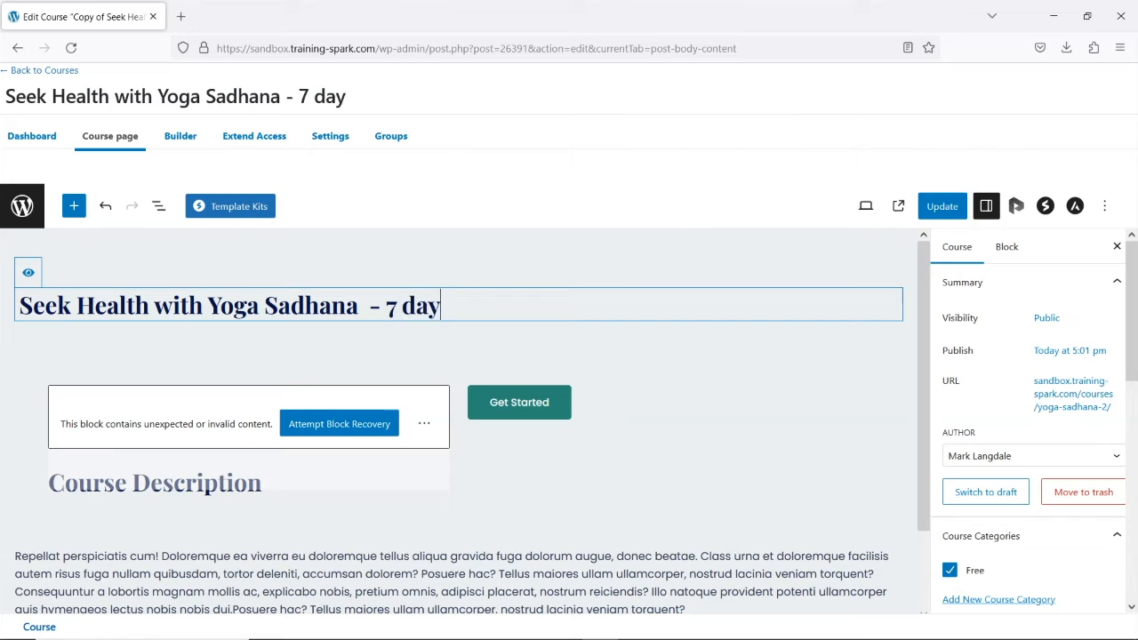
pyautogui.write('trial')
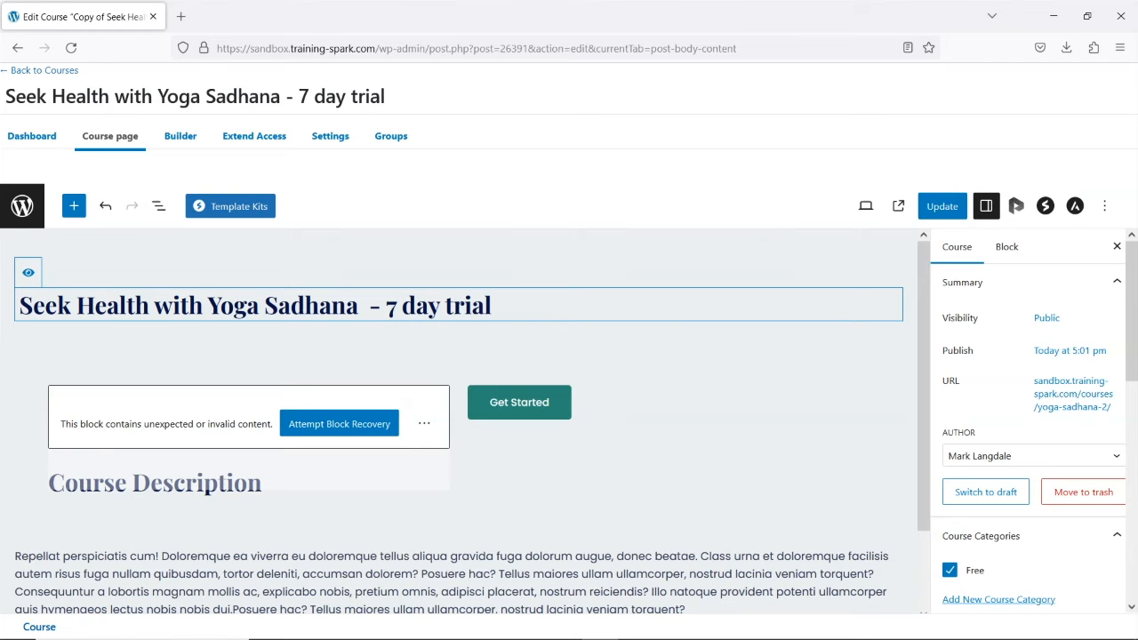
pyautogui.click(258, 436)
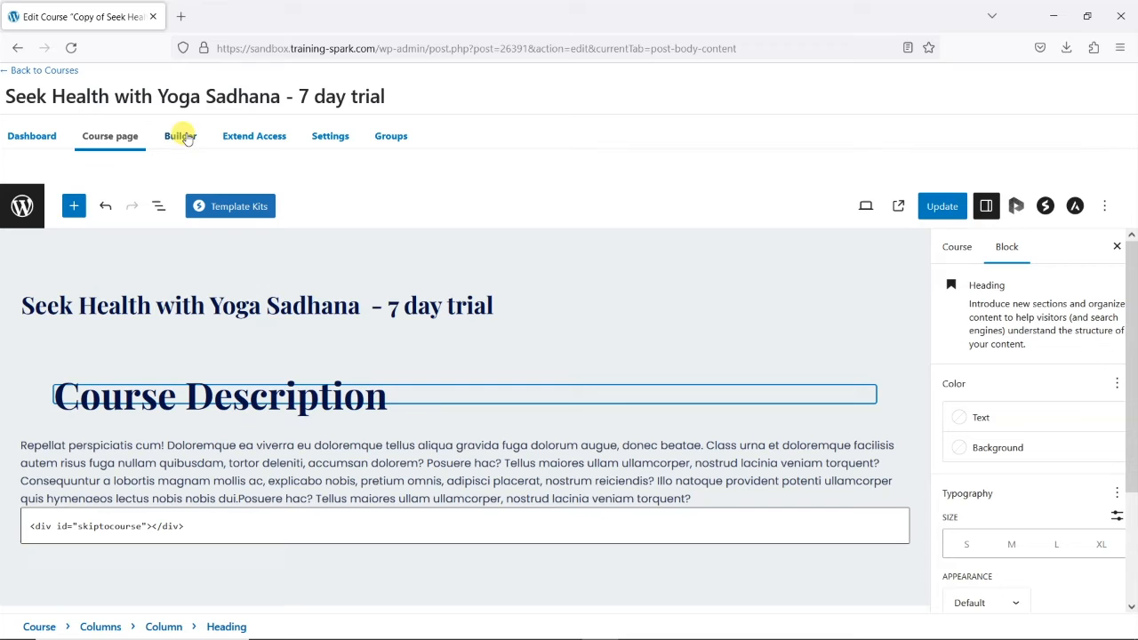
# Switch the trial course's Access Mode from Buy now to Free
pyautogui.click(330, 135)
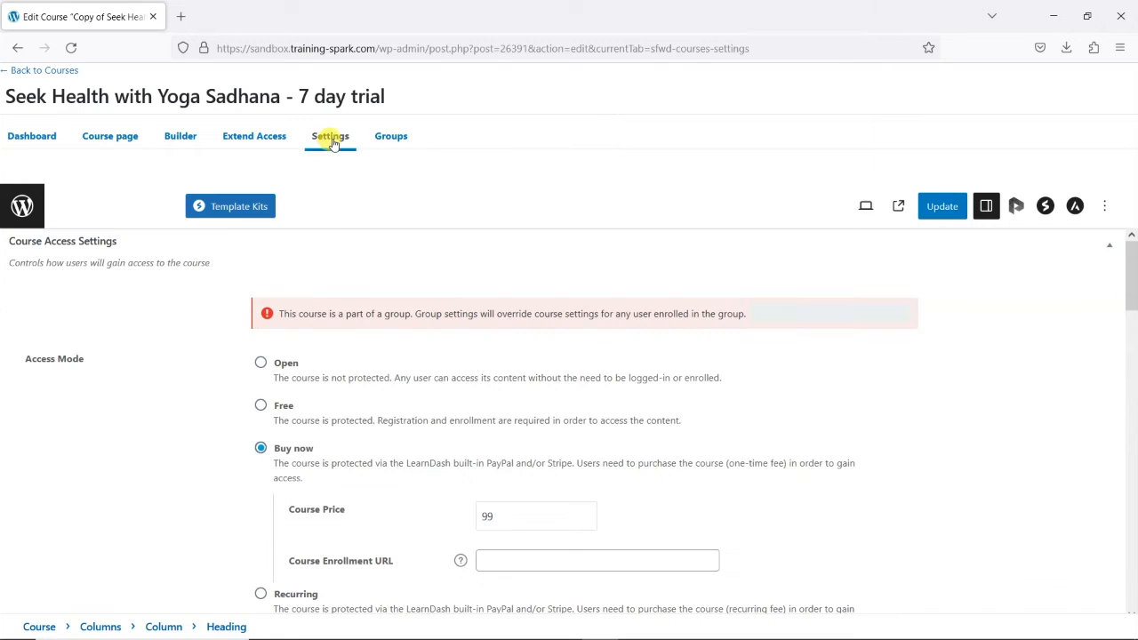
pyautogui.moveTo(386, 215)
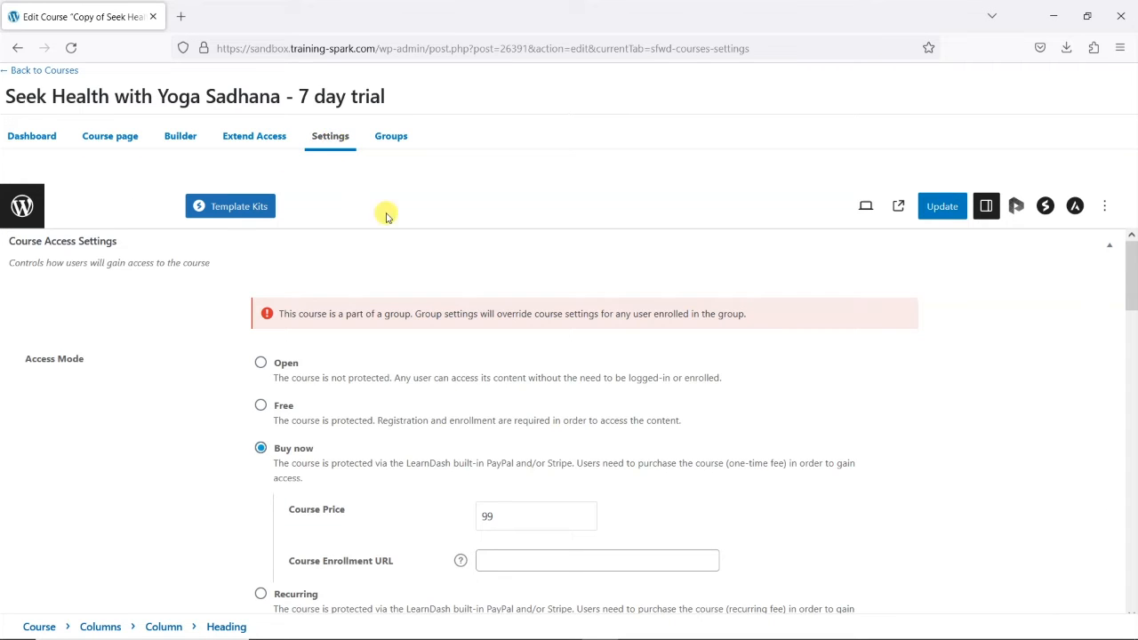
pyautogui.moveTo(234, 423)
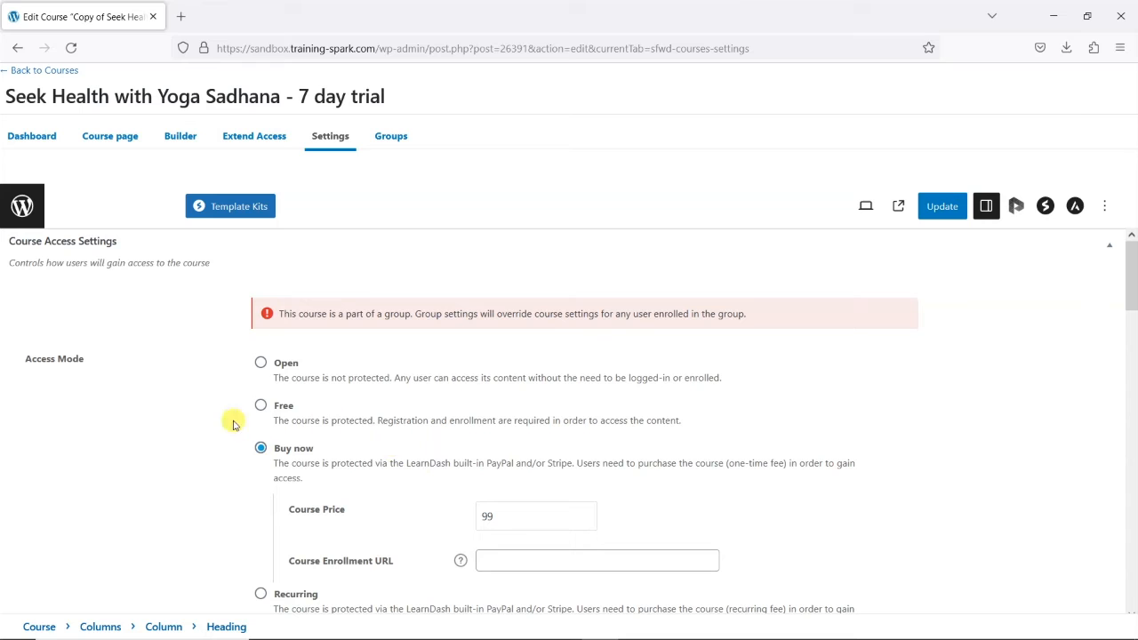
pyautogui.moveTo(365, 456)
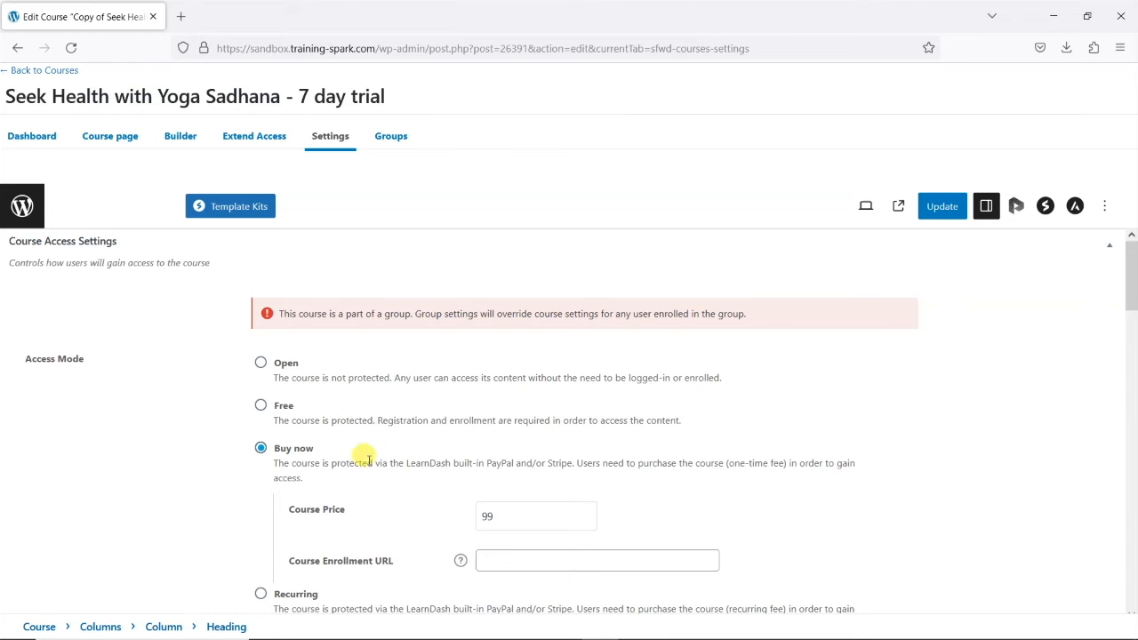
pyautogui.moveTo(376, 473)
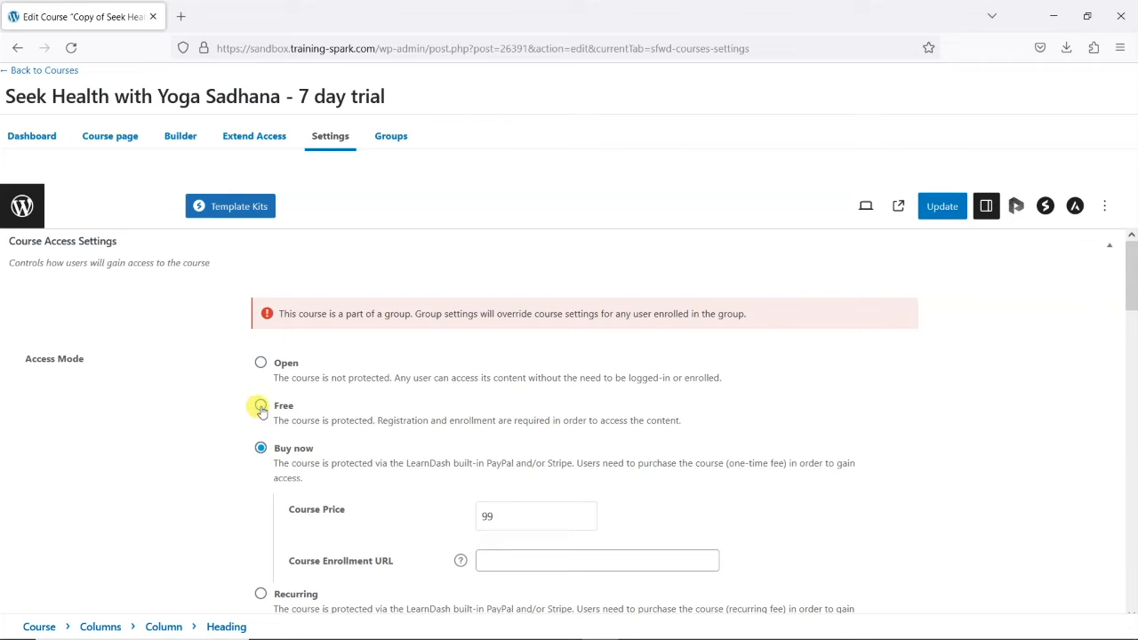
pyautogui.click(260, 411)
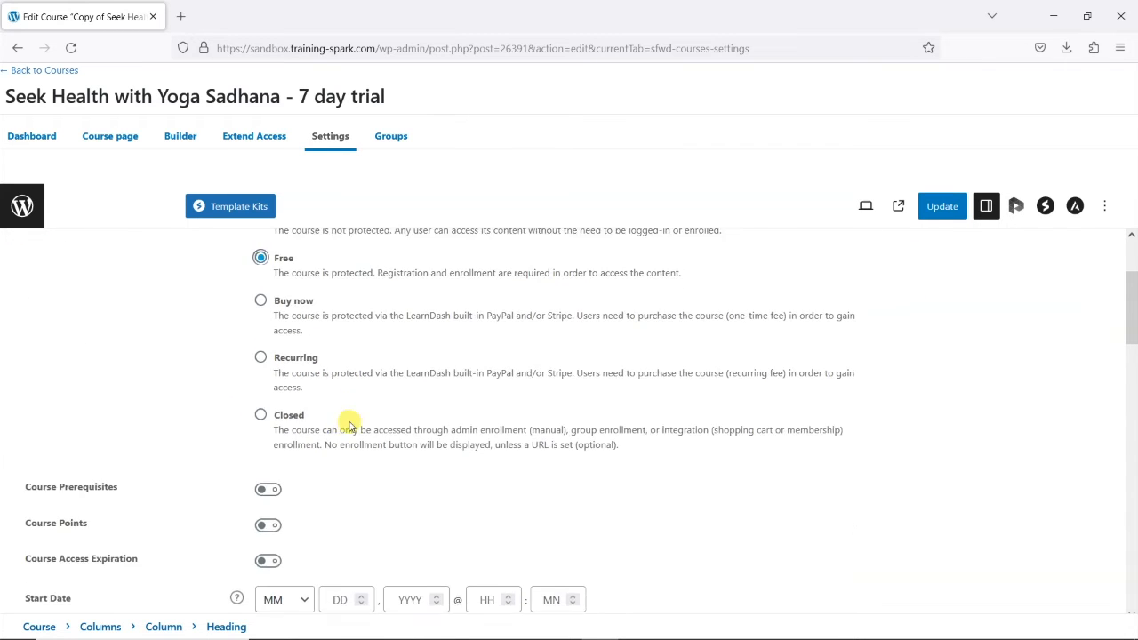
pyautogui.scroll(3)
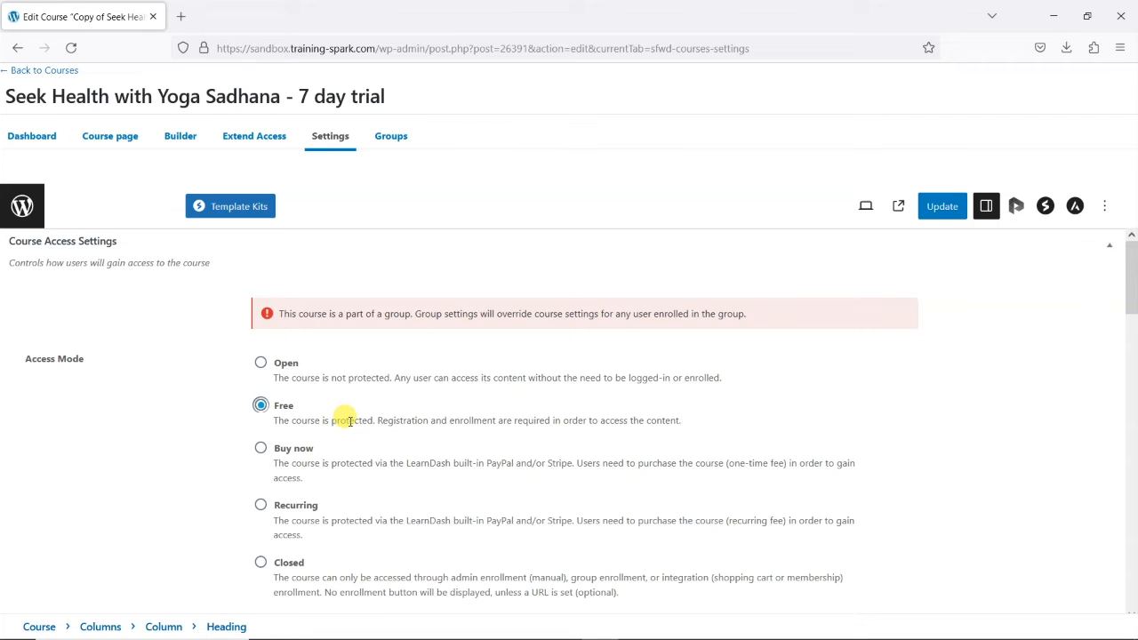
pyautogui.scroll(-3)
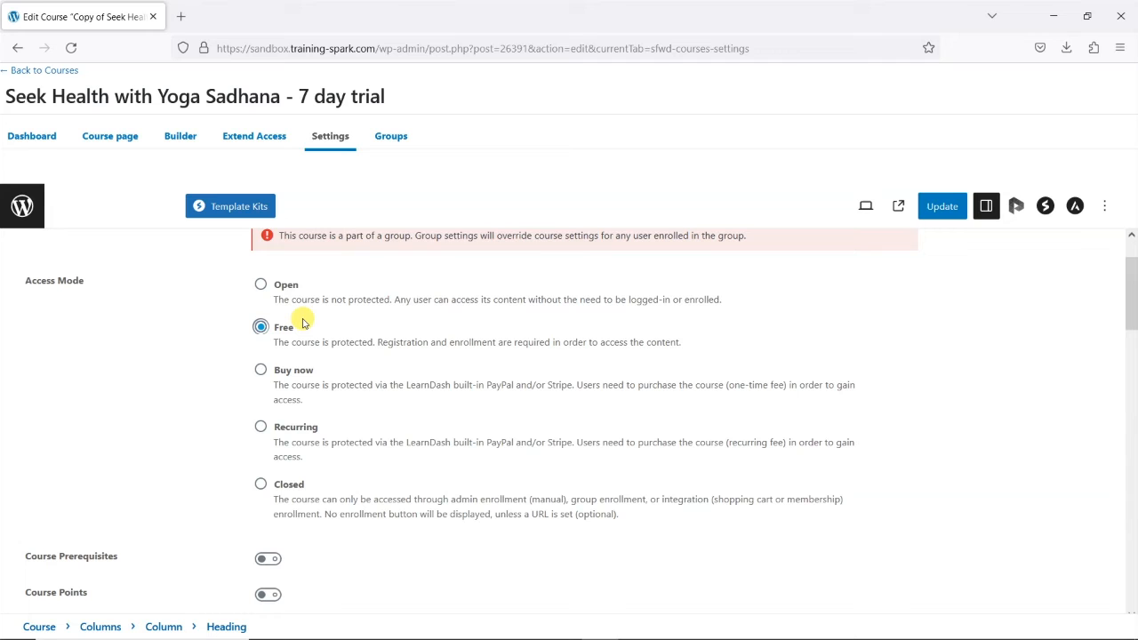
pyautogui.moveTo(305, 89)
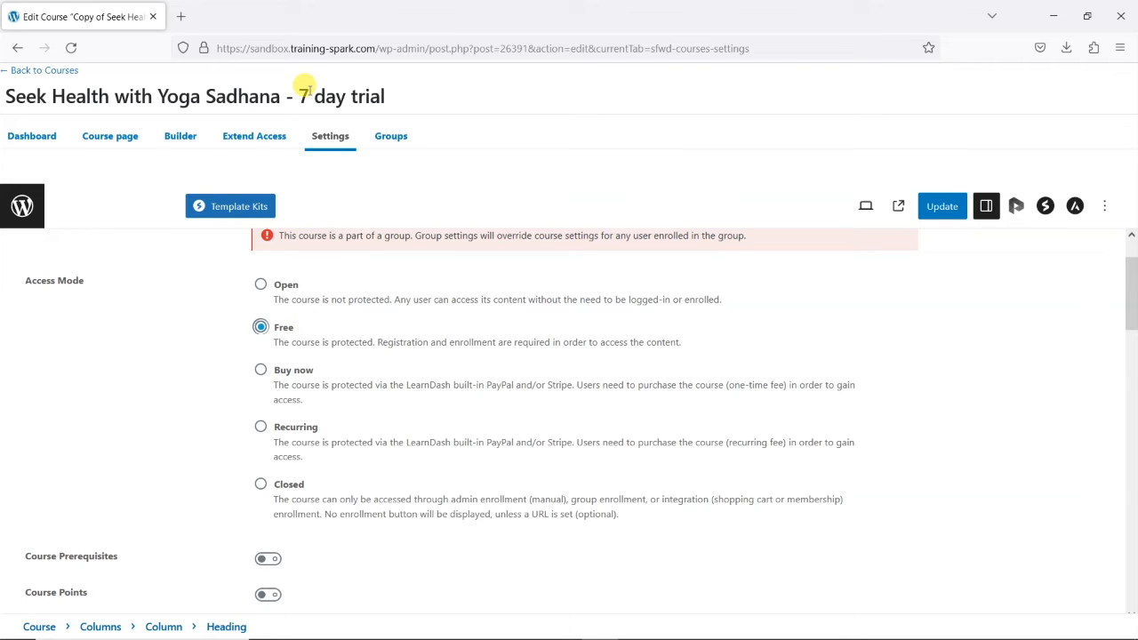
pyautogui.scroll(-3)
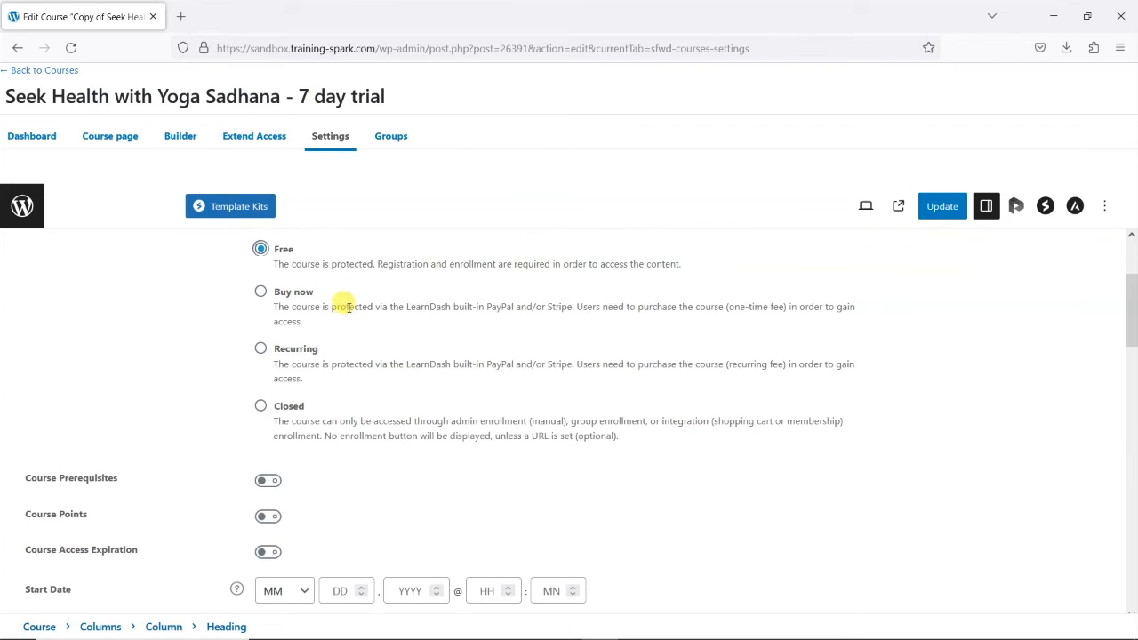
pyautogui.scroll(-3)
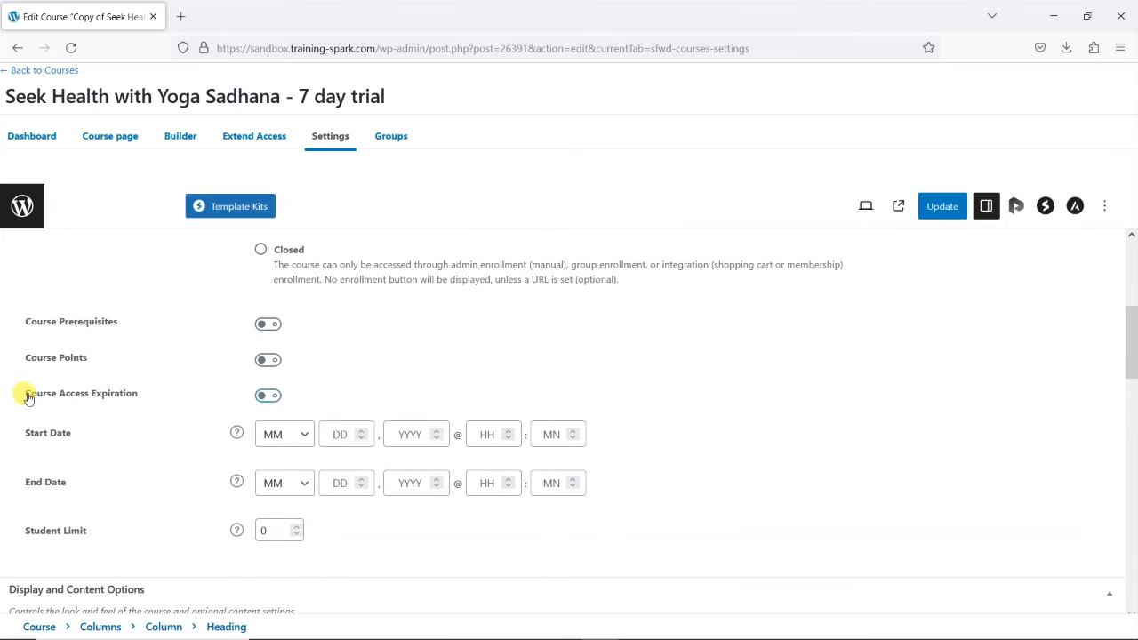
# Enable 7-day access expiration with data deletion and update the course
pyautogui.doubleClick(80, 393)
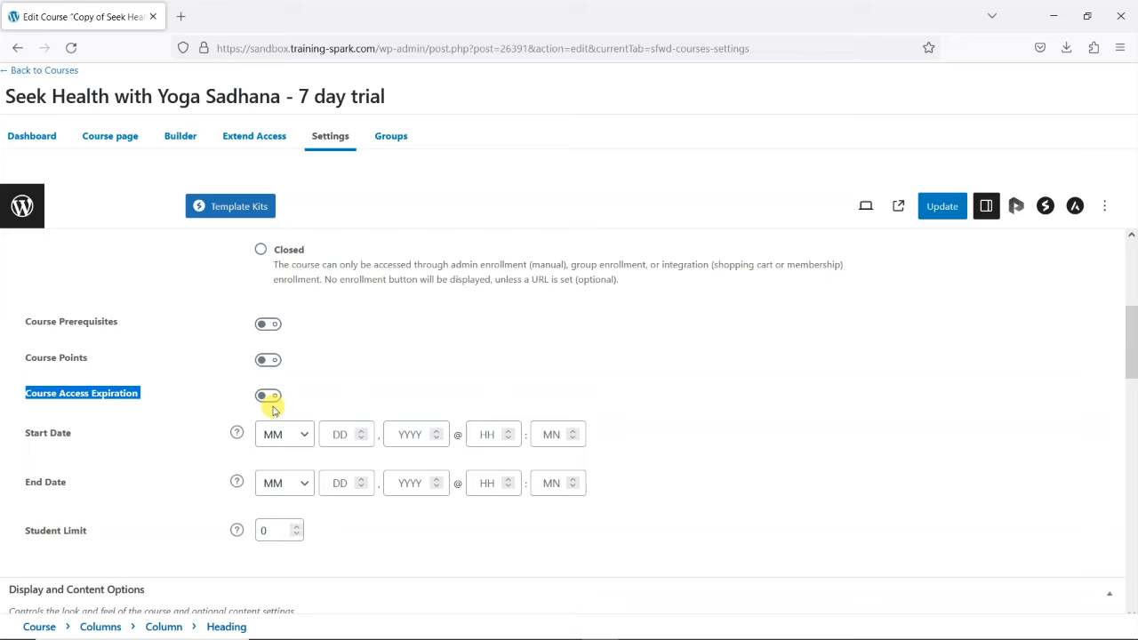
pyautogui.click(267, 396)
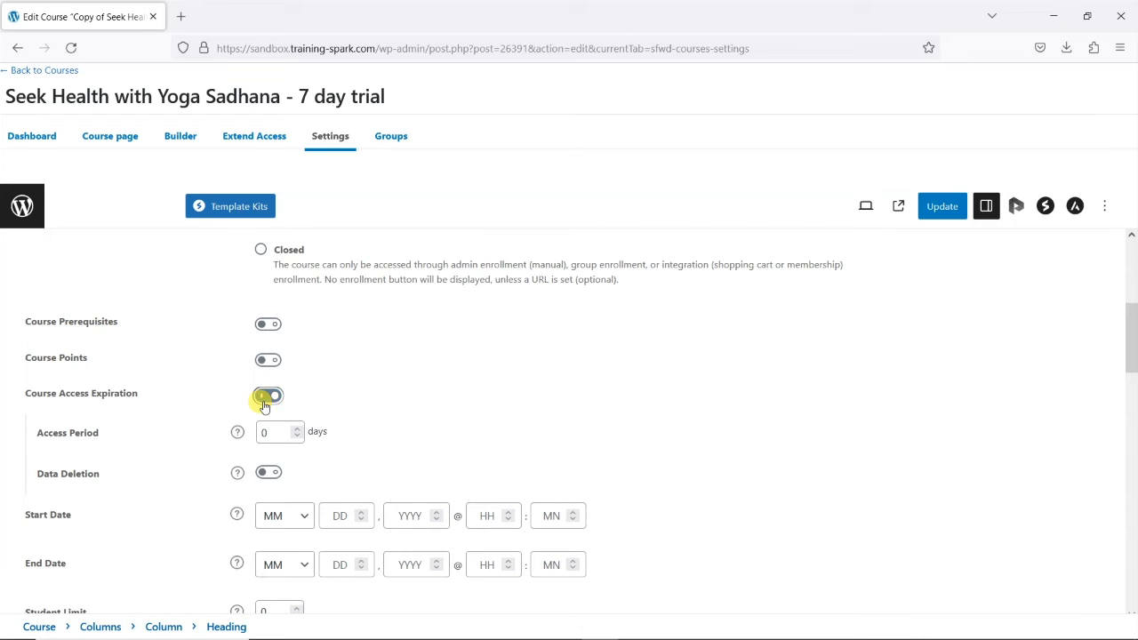
pyautogui.click(268, 395)
pyautogui.write('7')
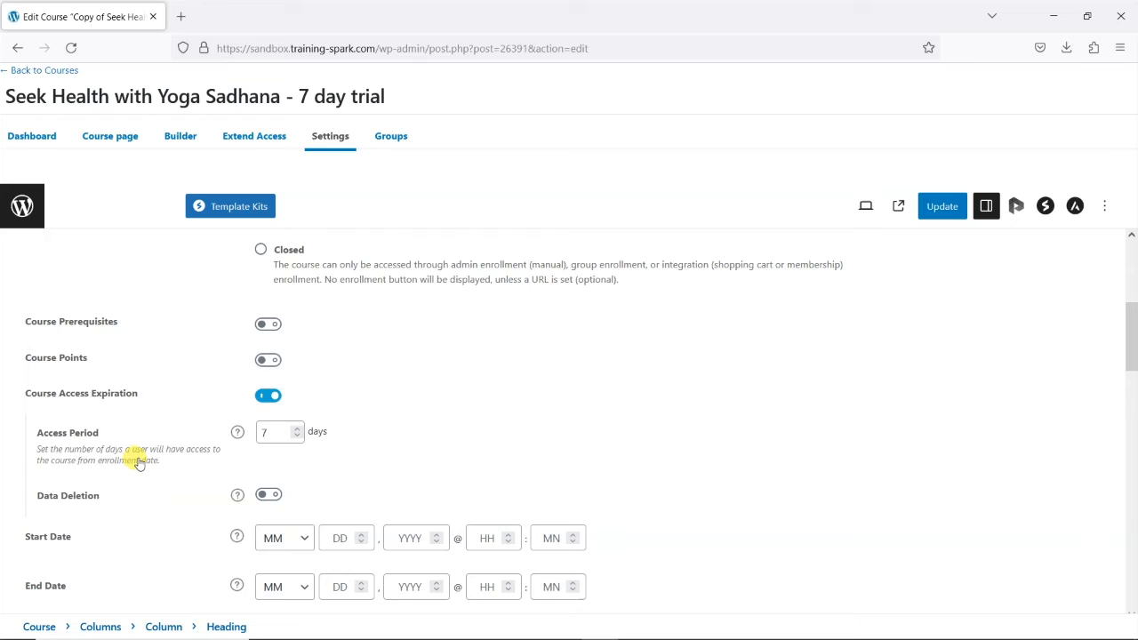
pyautogui.moveTo(109, 468)
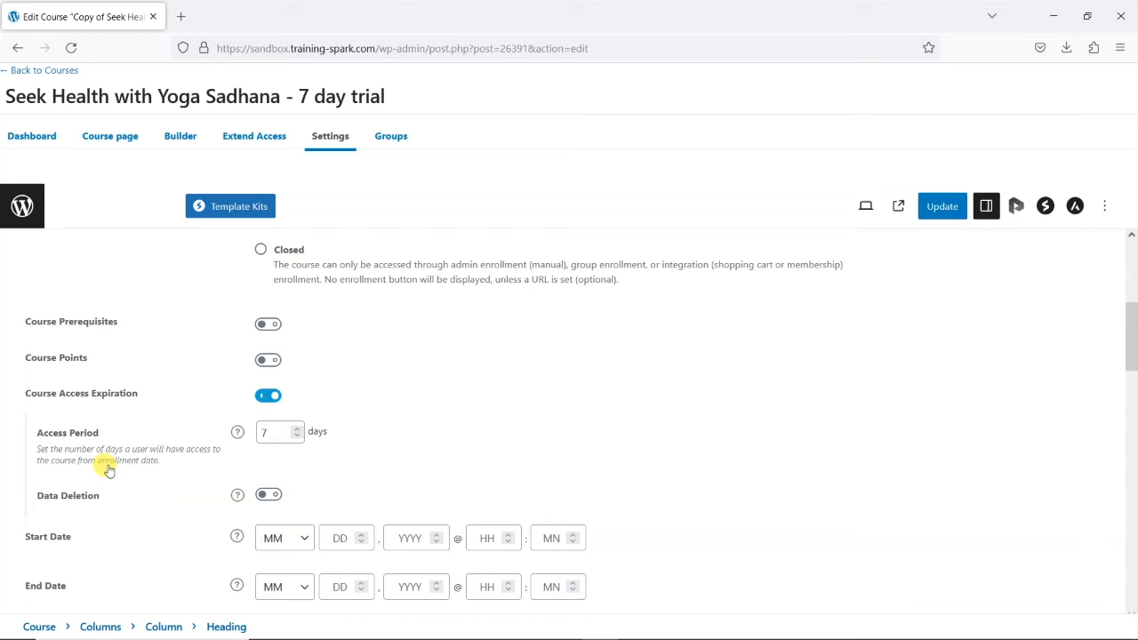
pyautogui.moveTo(211, 509)
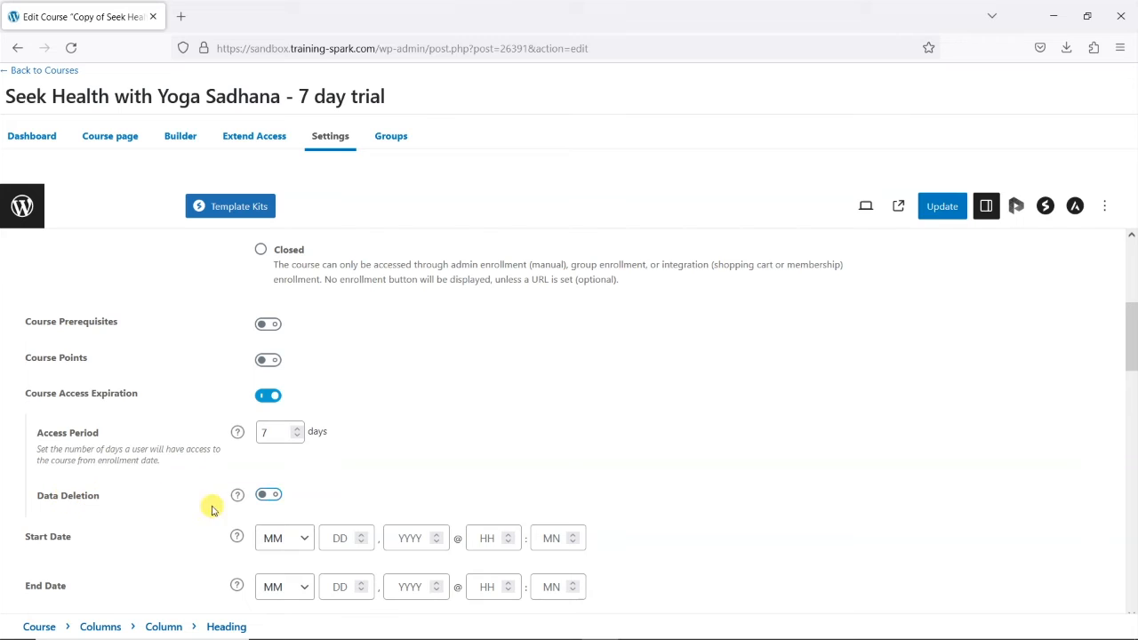
pyautogui.moveTo(89, 505)
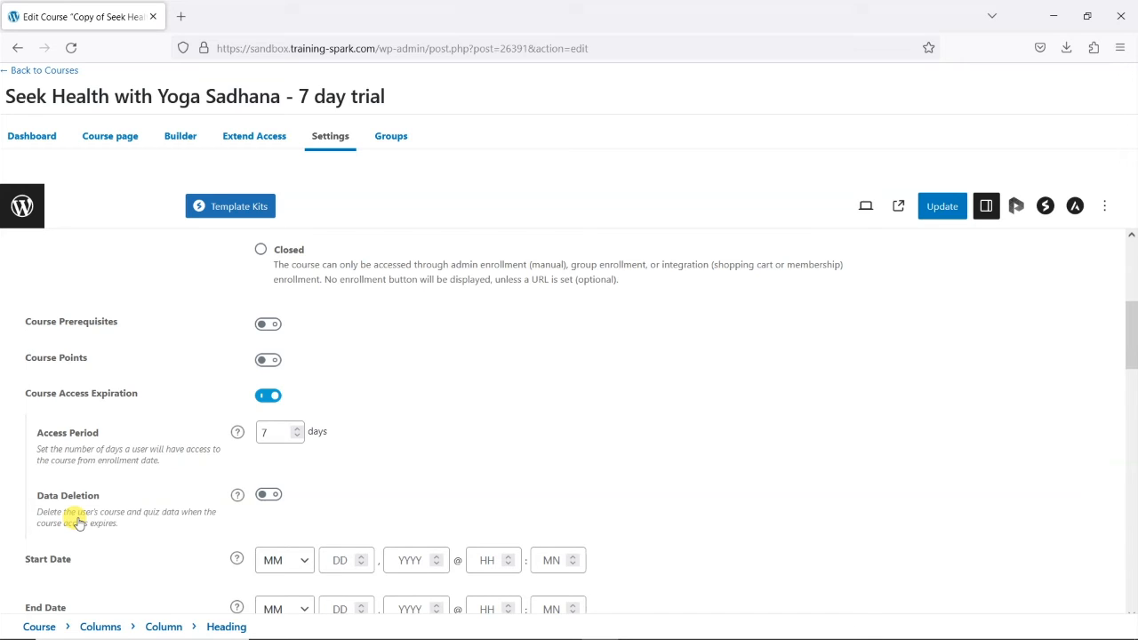
pyautogui.click(267, 494)
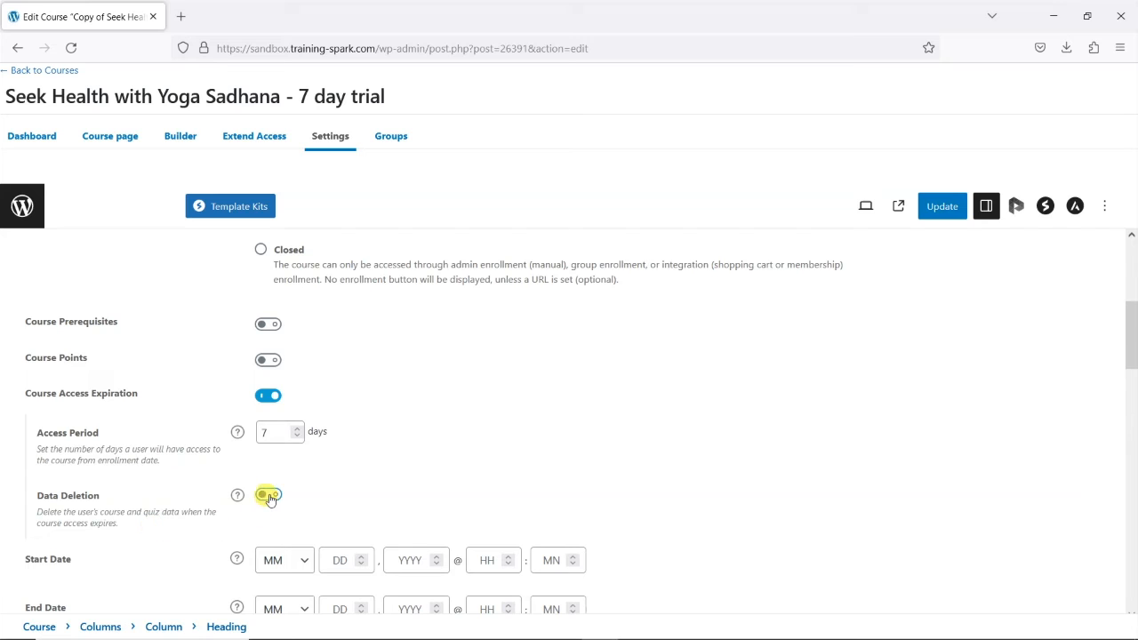
pyautogui.click(267, 495)
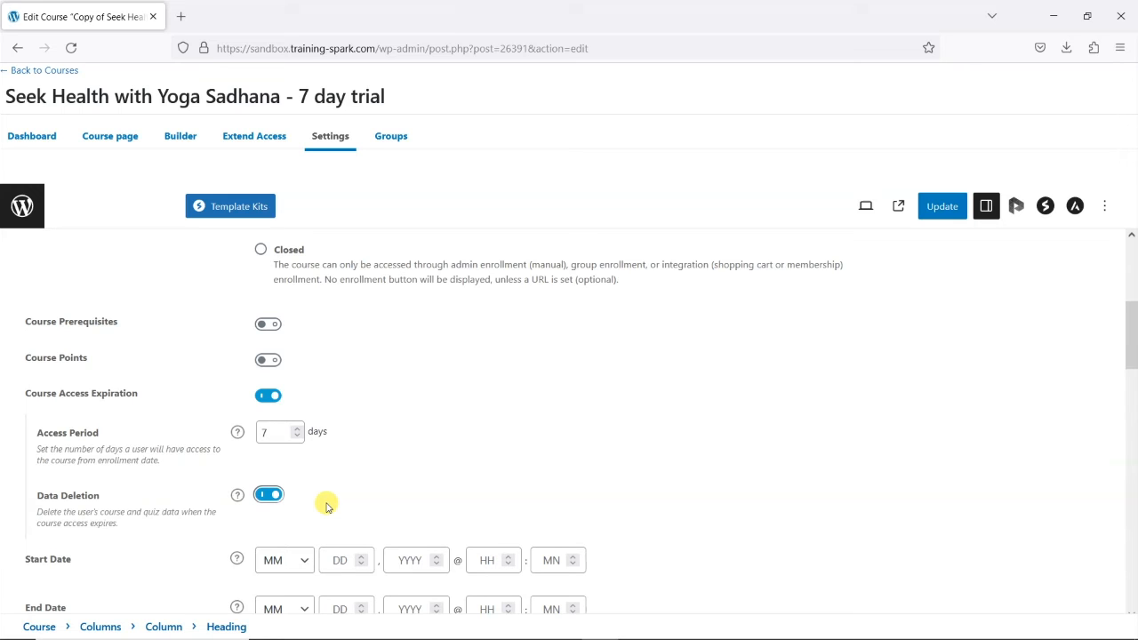
pyautogui.moveTo(140, 512)
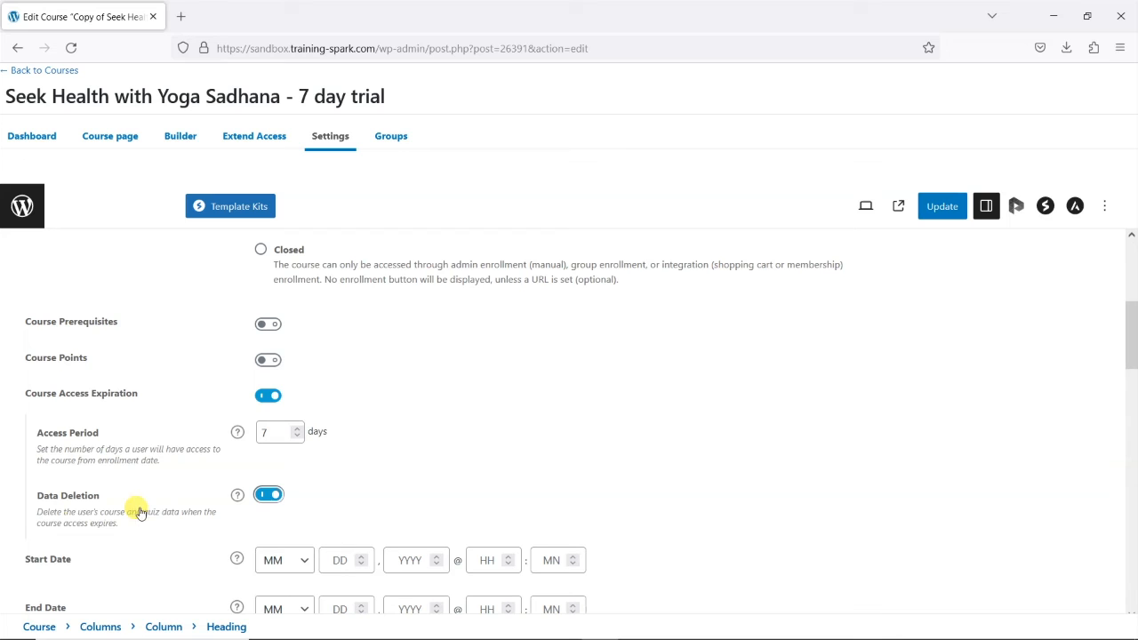
pyautogui.click(267, 496)
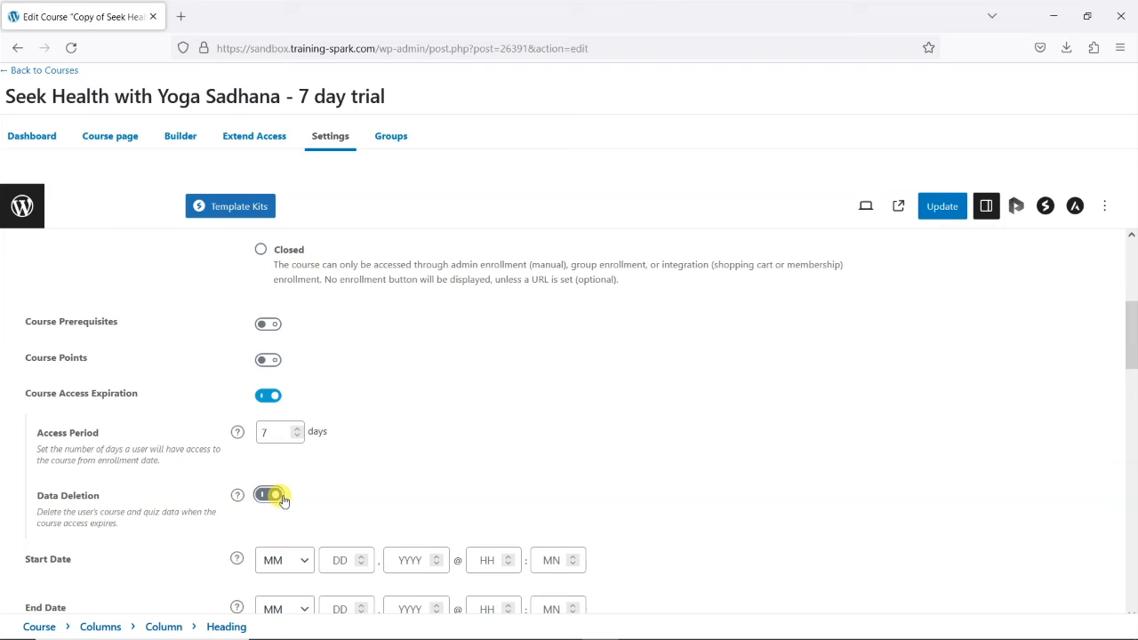
pyautogui.click(267, 495)
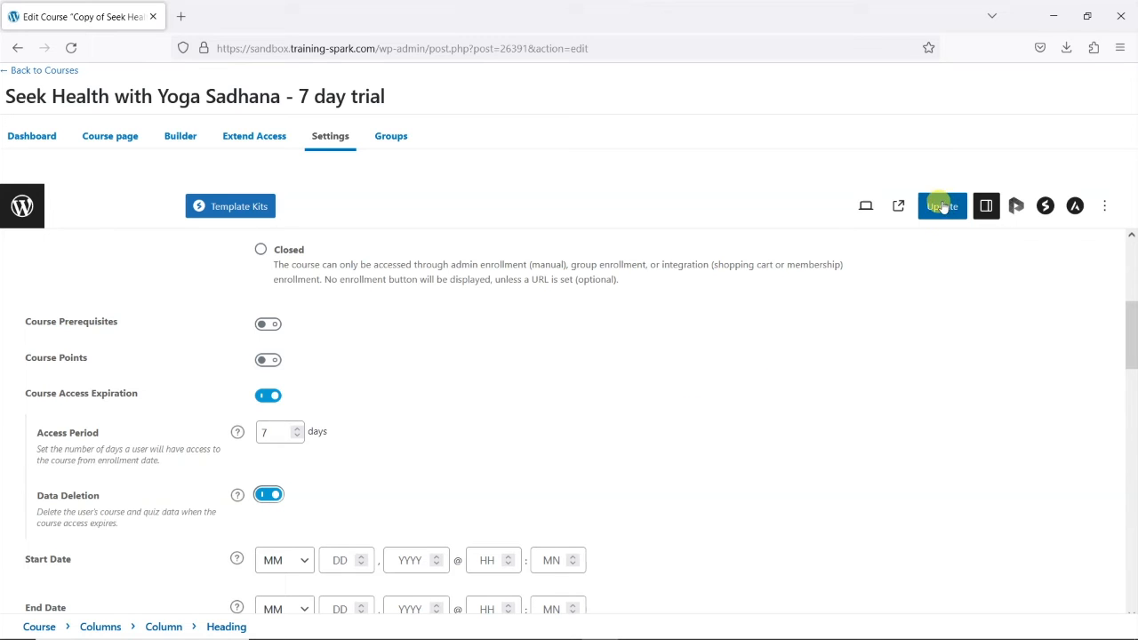
pyautogui.click(942, 205)
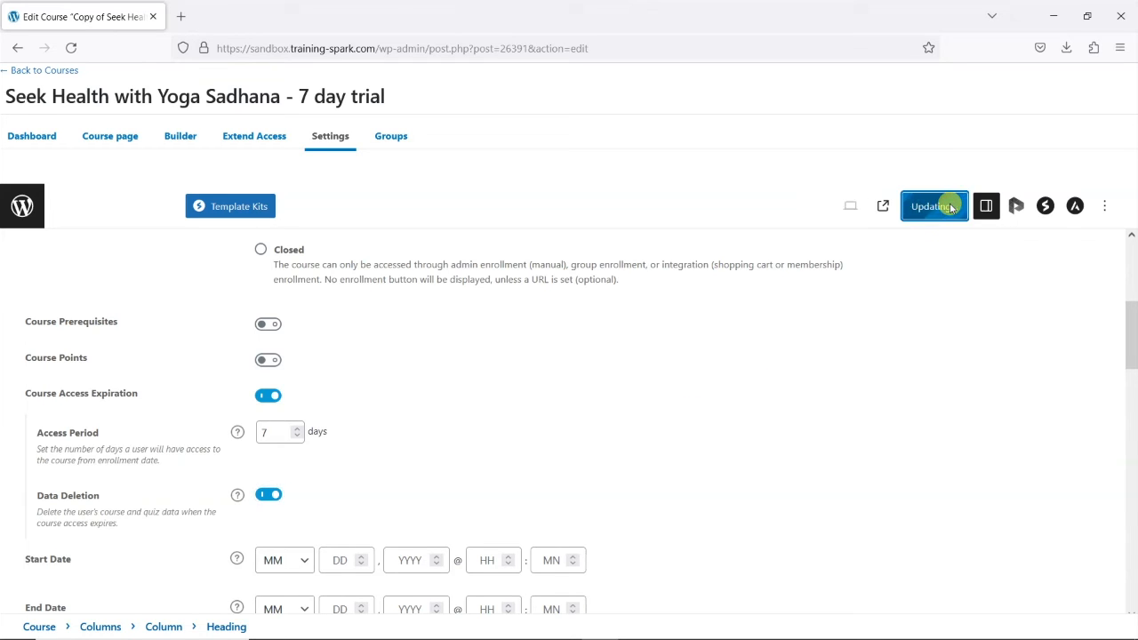
pyautogui.click(933, 205)
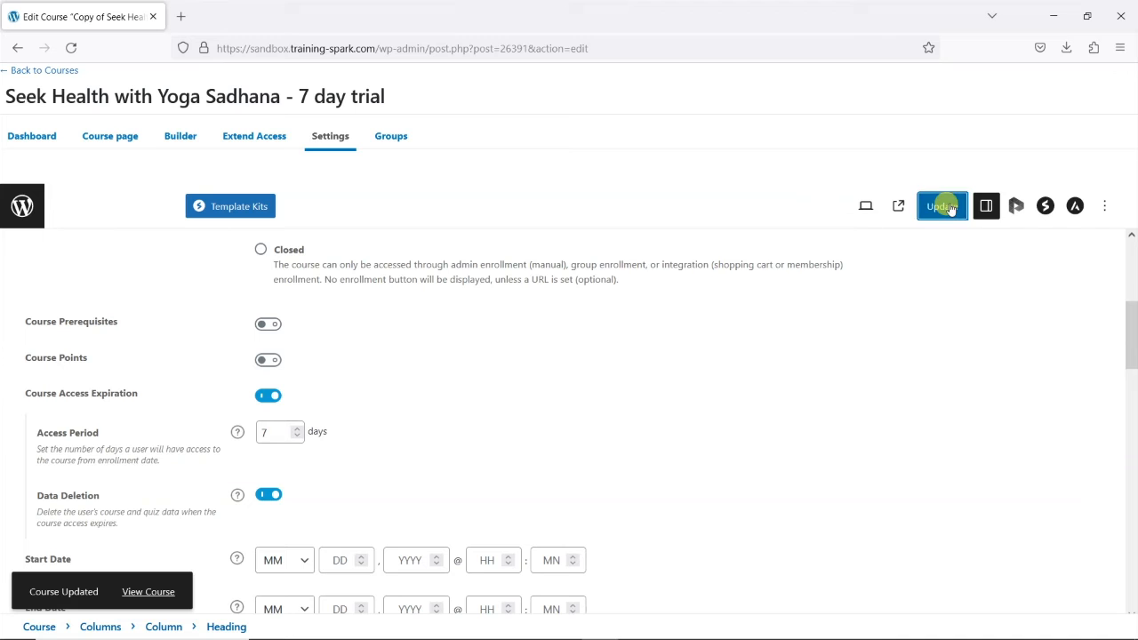
pyautogui.moveTo(9, 54)
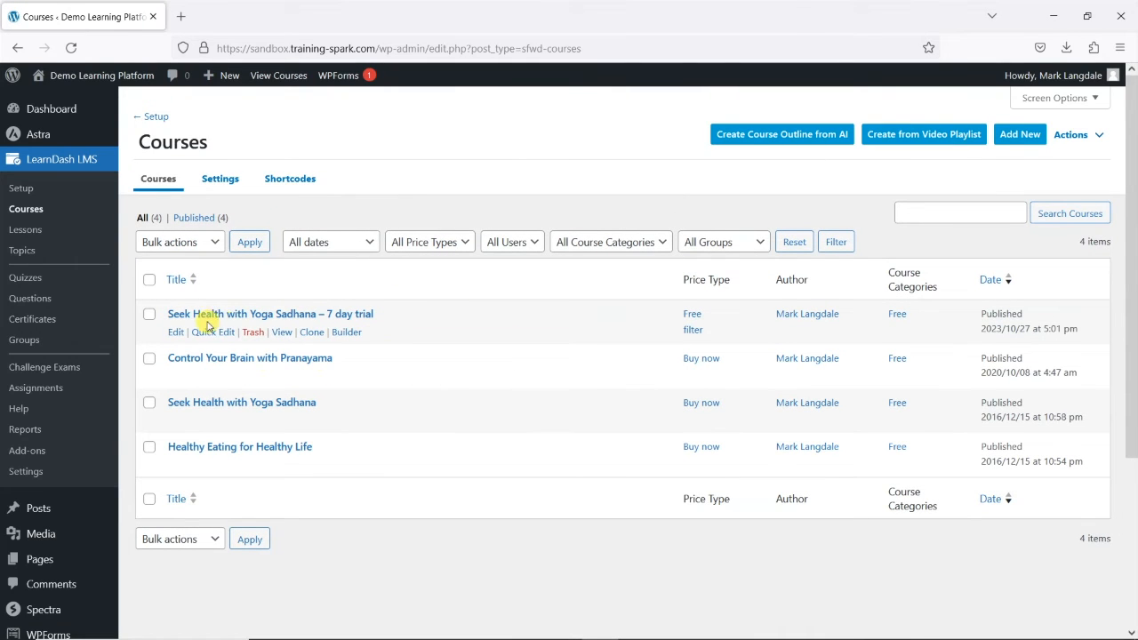
pyautogui.moveTo(507, 366)
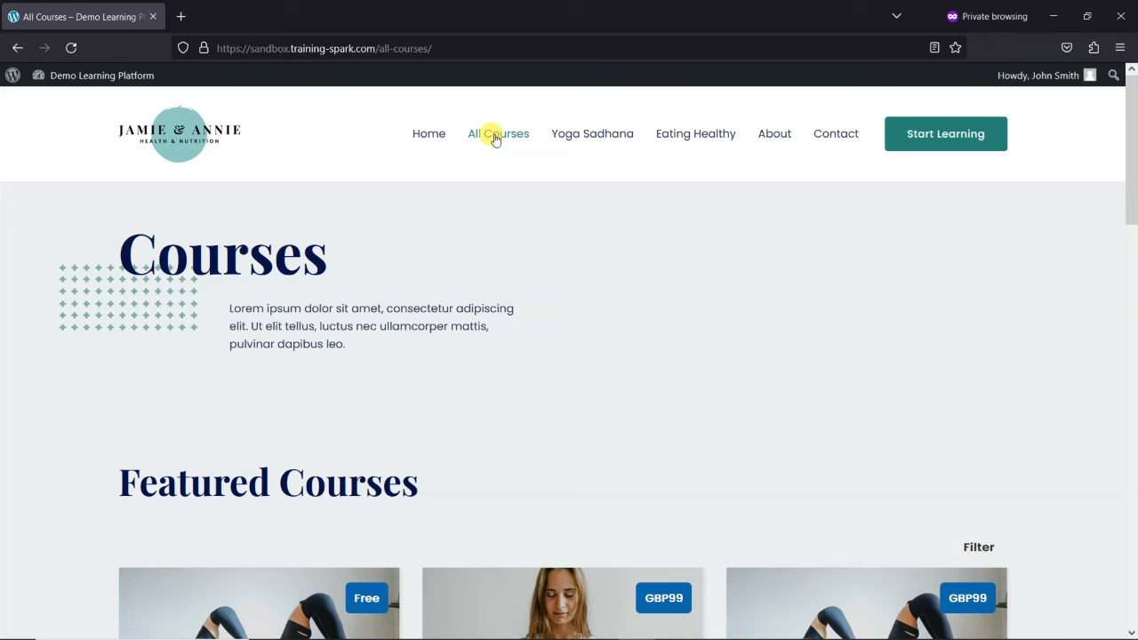
# Enroll in 'Seek Health with Yoga Sadhana – 7 day trial' from All Courses
pyautogui.scroll(-3)
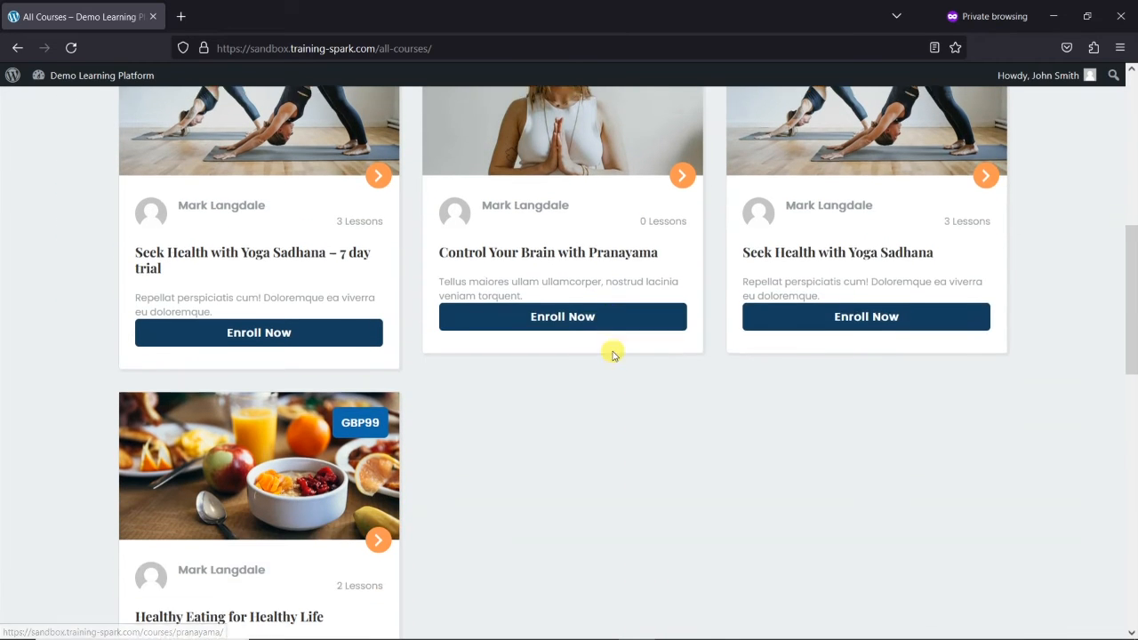
pyautogui.scroll(3)
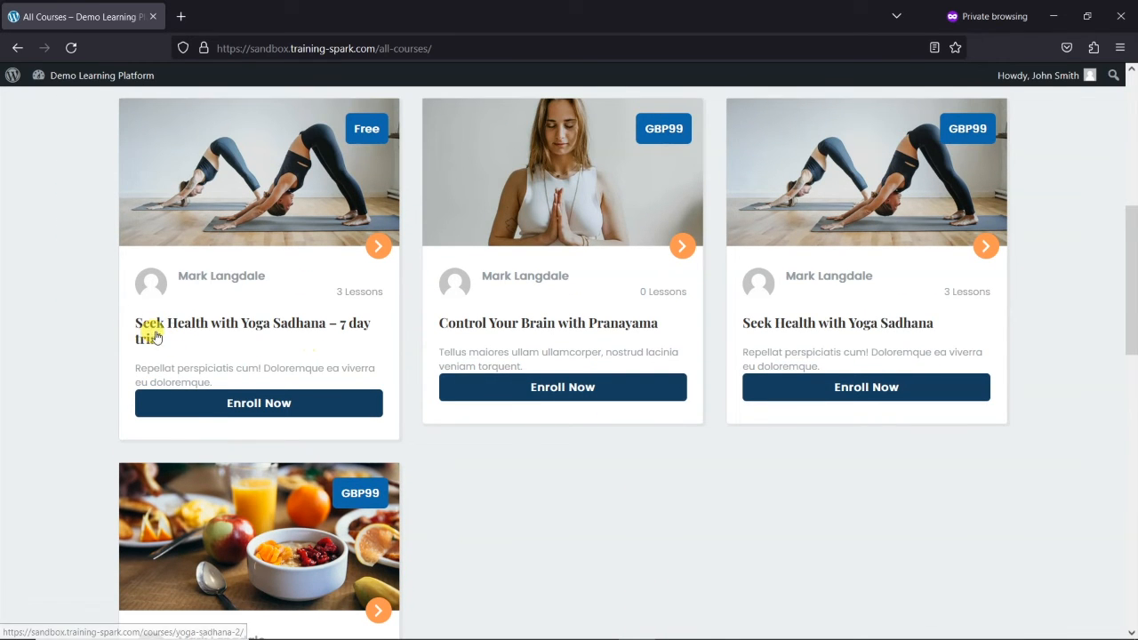
pyautogui.moveTo(362, 323)
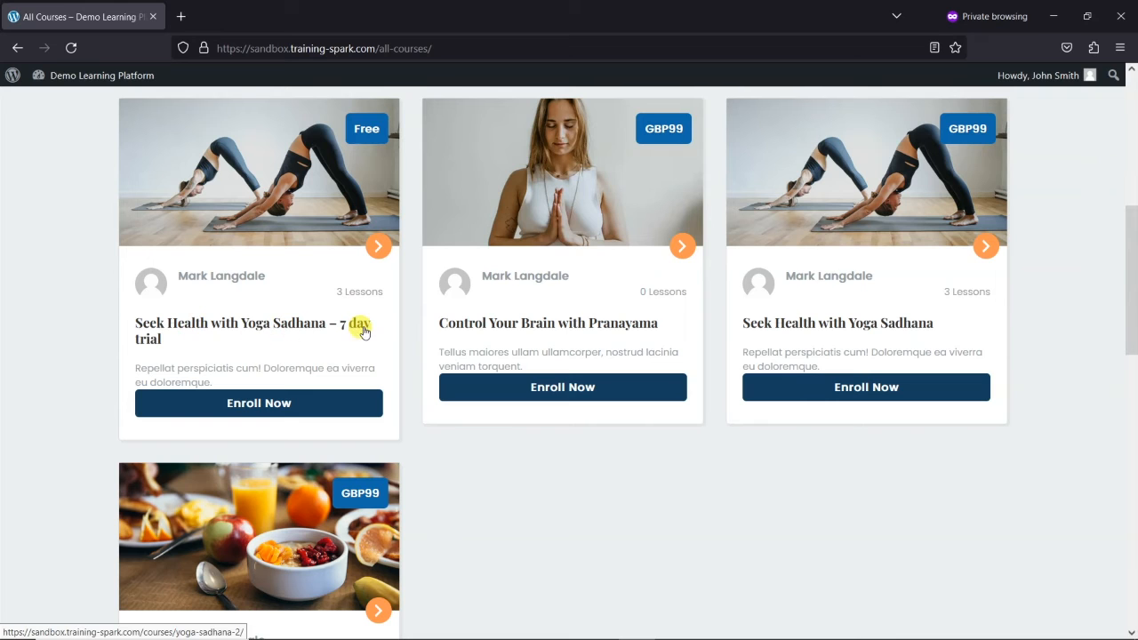
pyautogui.scroll(3)
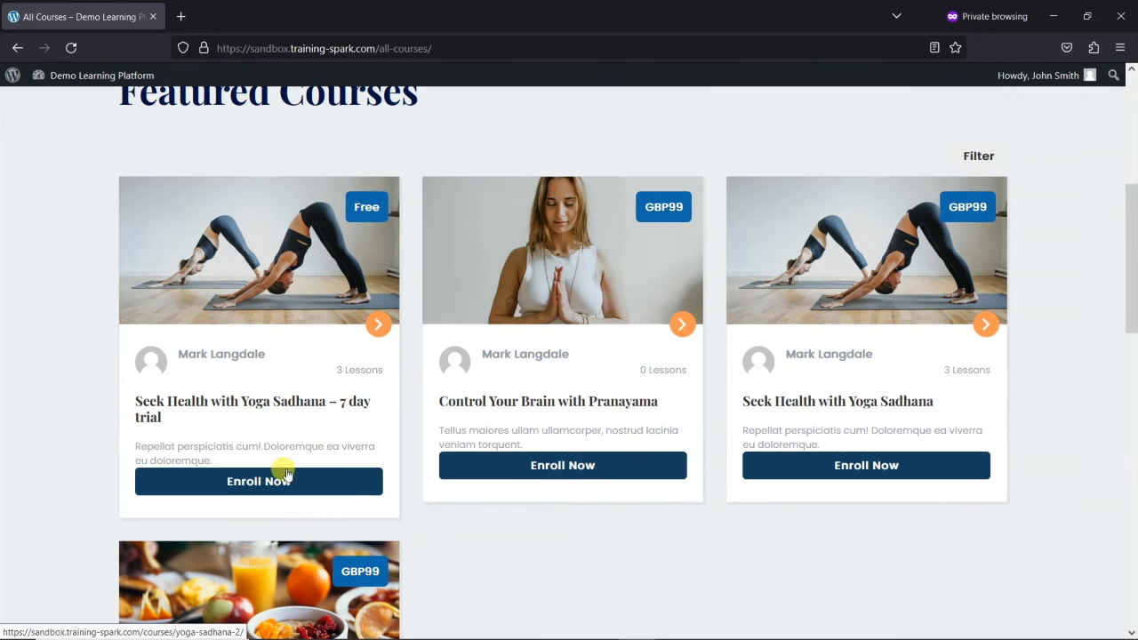
pyautogui.click(258, 481)
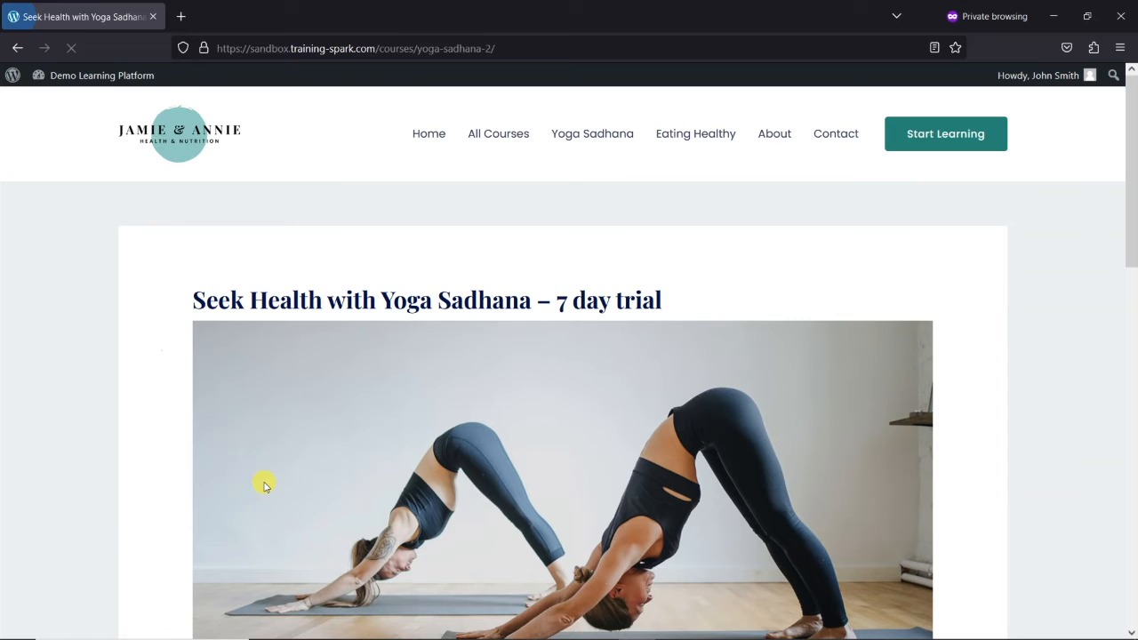
# Expand the first lesson, try Types of Yoga Positions, and return to the course
pyautogui.scroll(-3)
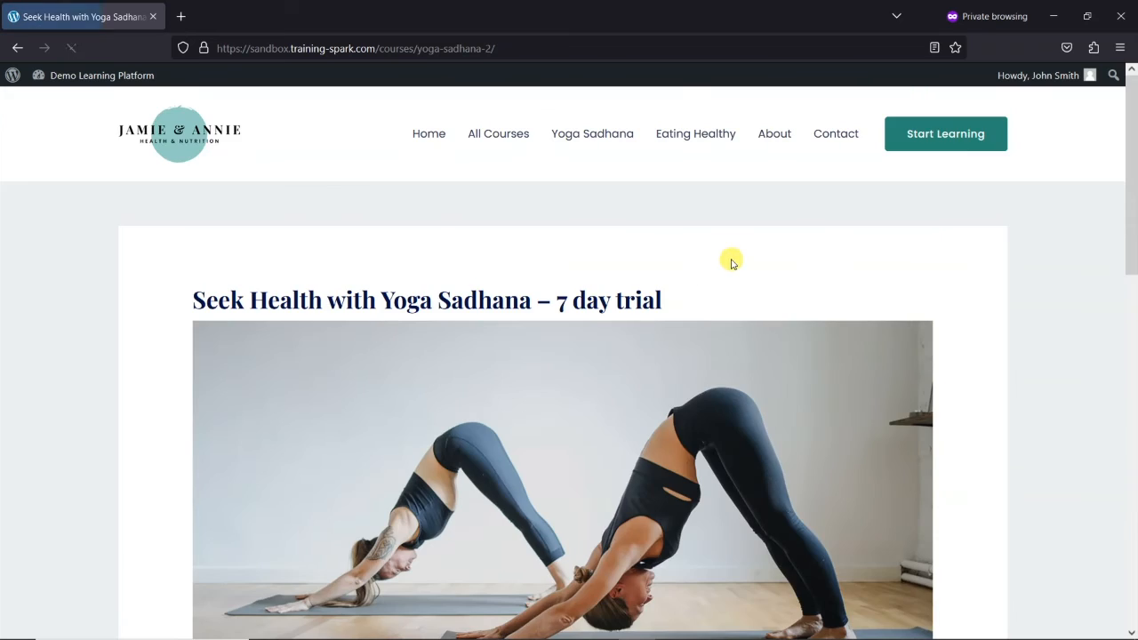
pyautogui.scroll(-3)
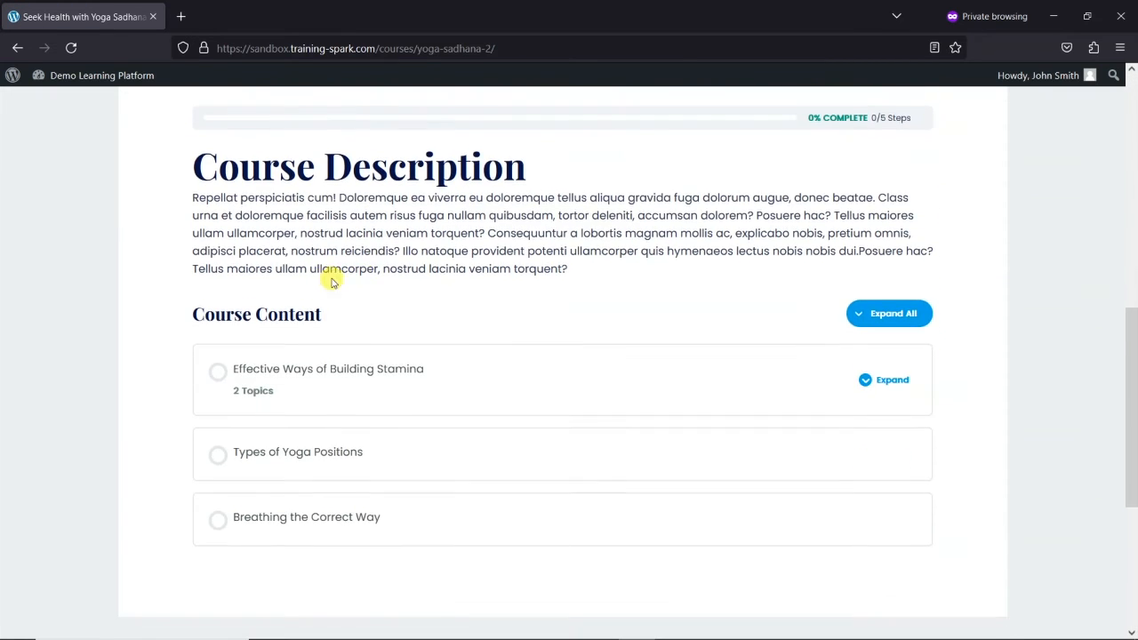
pyautogui.scroll(-3)
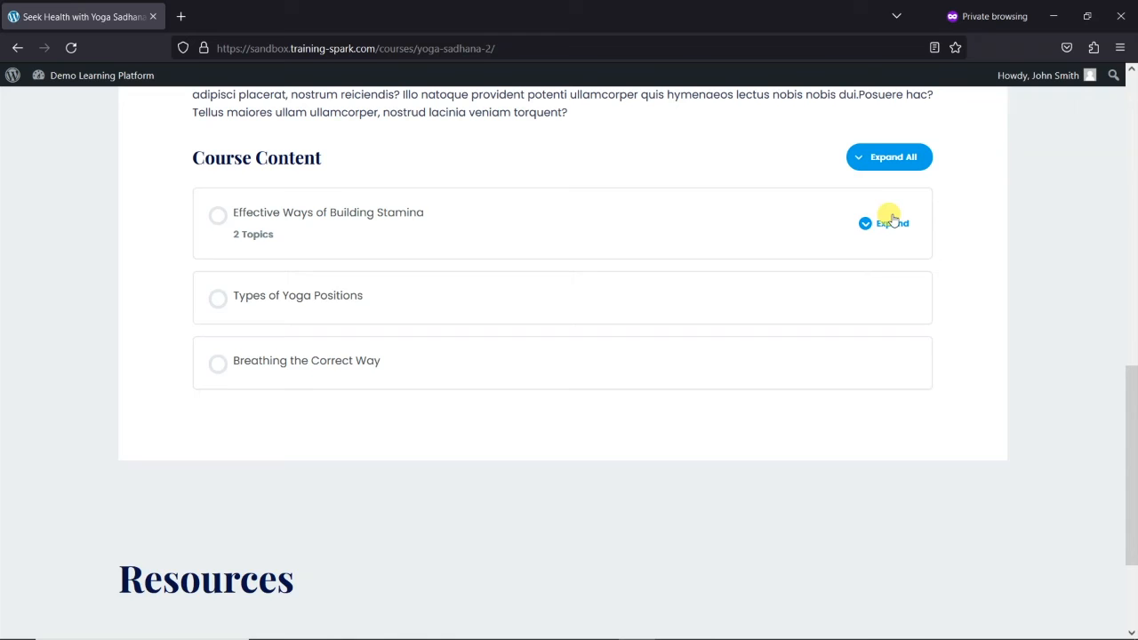
pyautogui.click(889, 223)
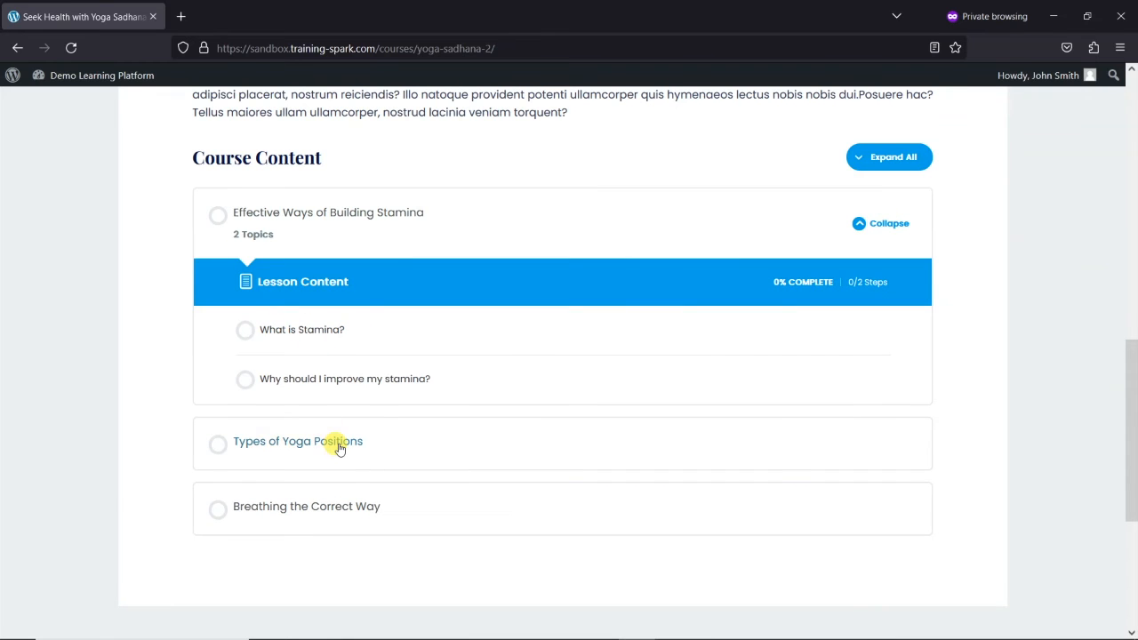
pyautogui.click(297, 441)
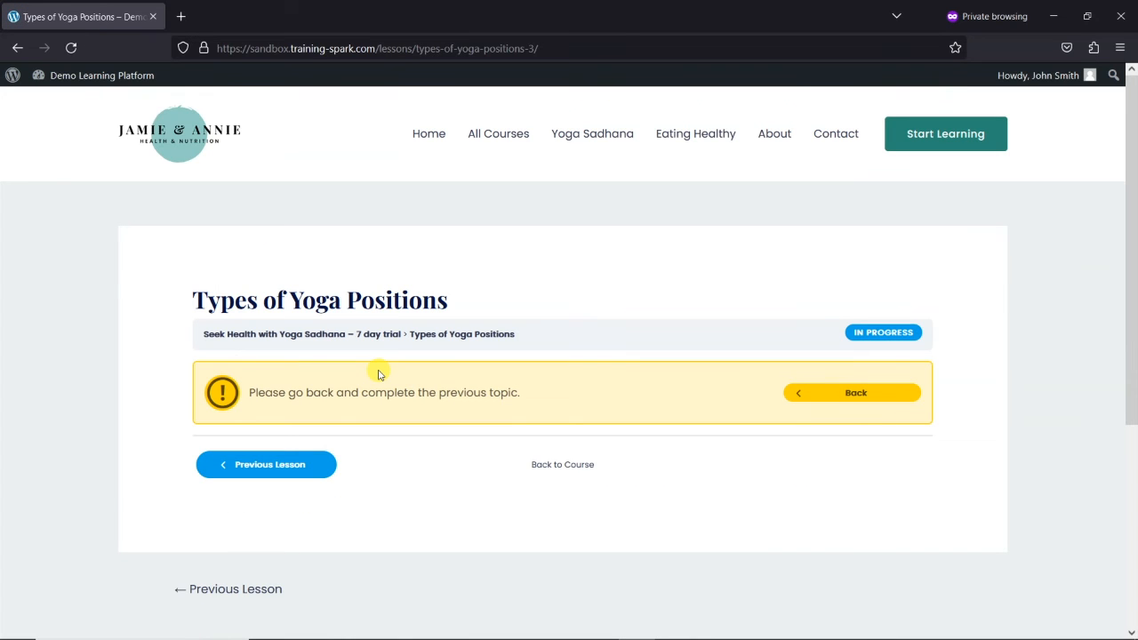
pyautogui.click(851, 392)
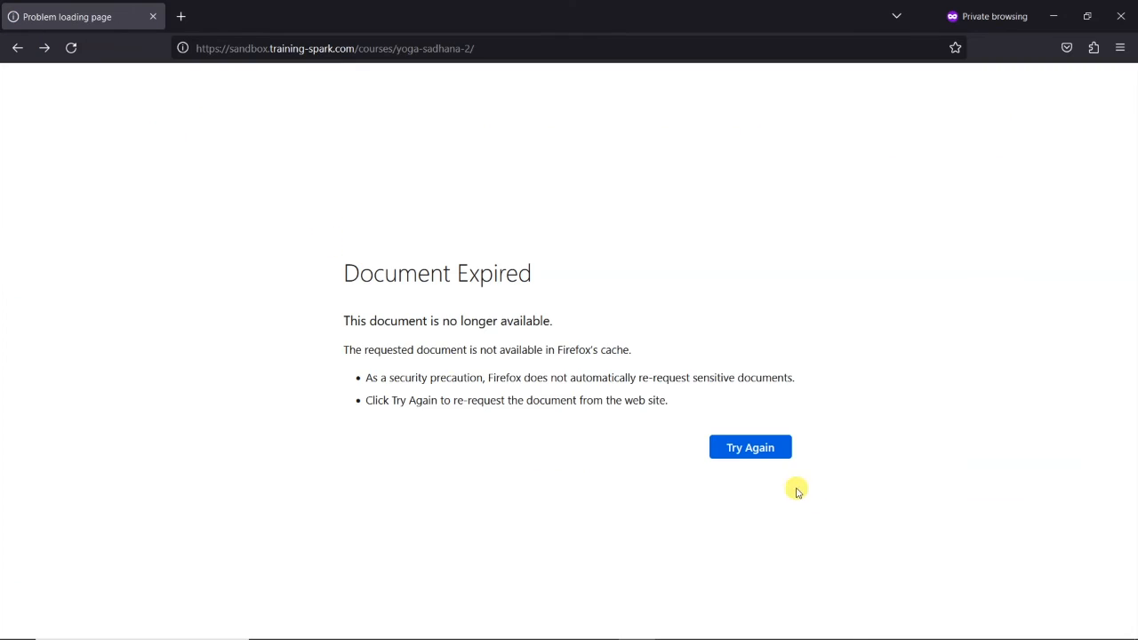
# Reload the course, open What is Stamina?, and mark both stamina topics complete
pyautogui.click(749, 447)
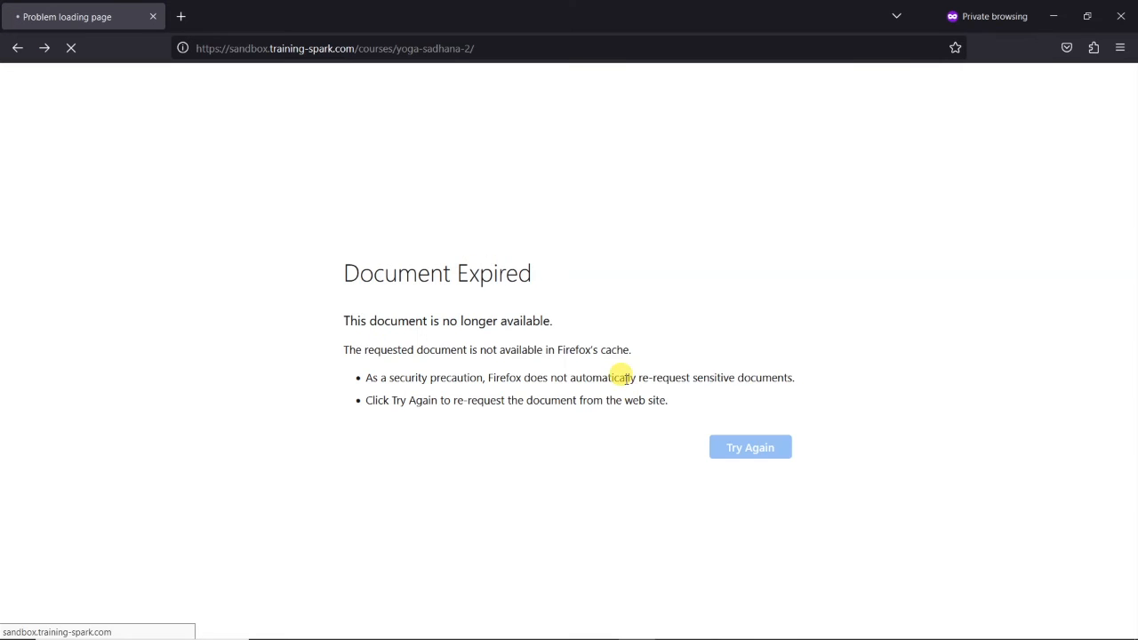
pyautogui.click(750, 447)
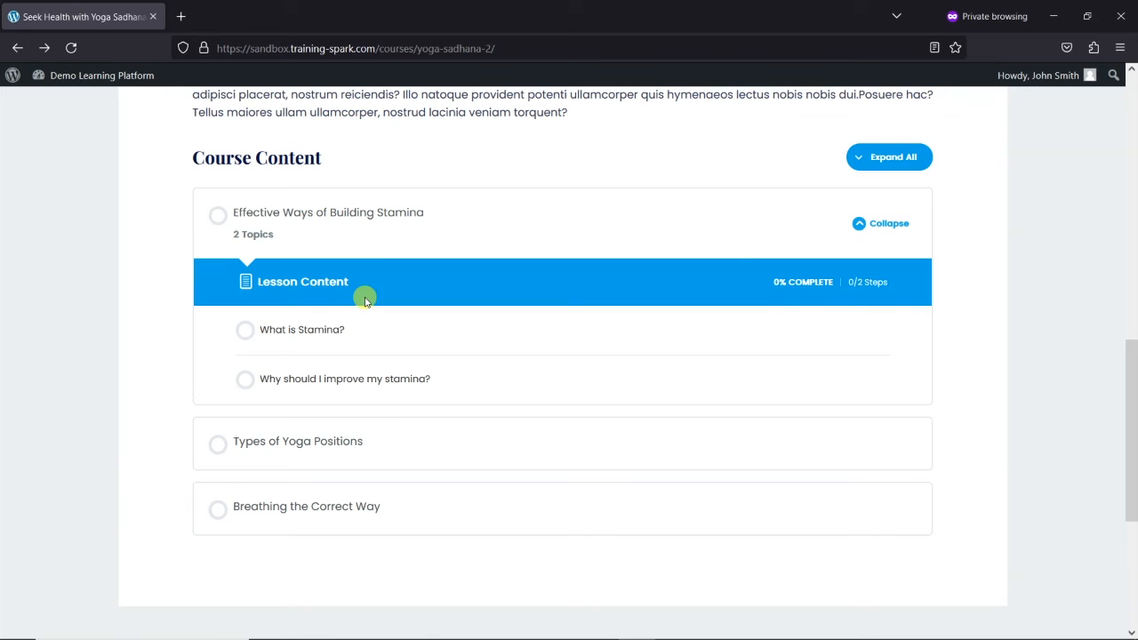
pyautogui.click(301, 329)
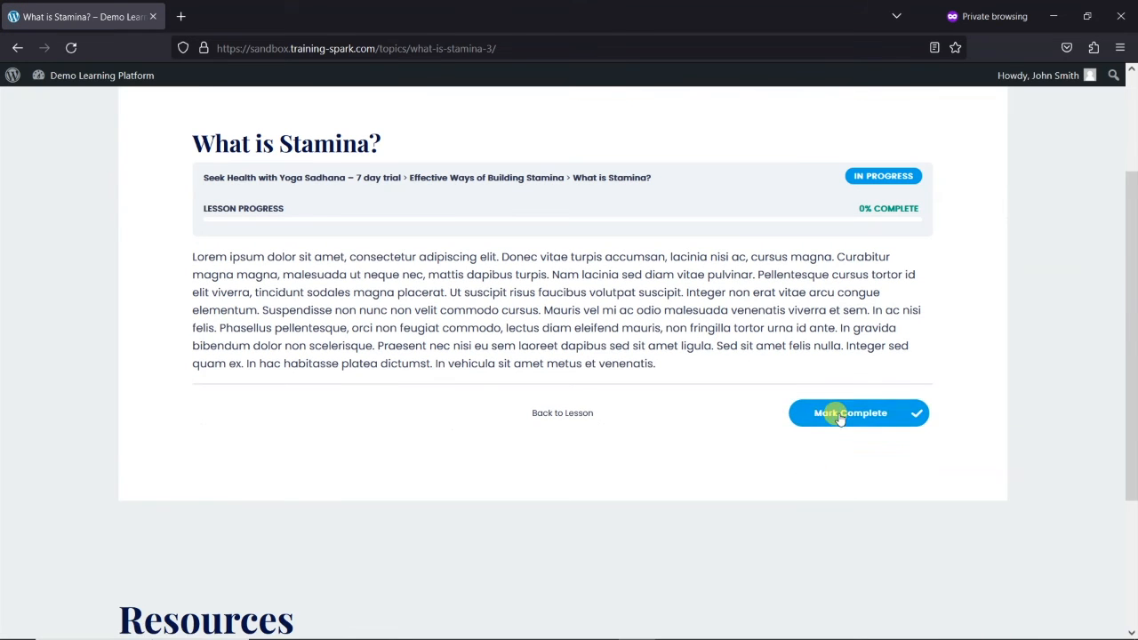
pyautogui.click(850, 412)
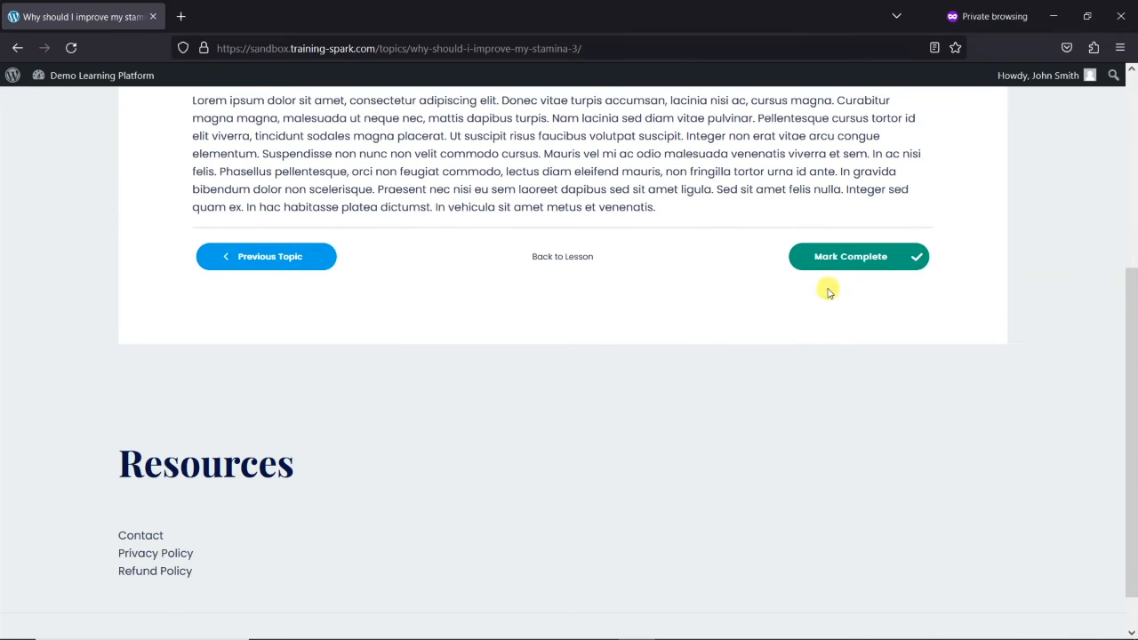
pyautogui.click(851, 256)
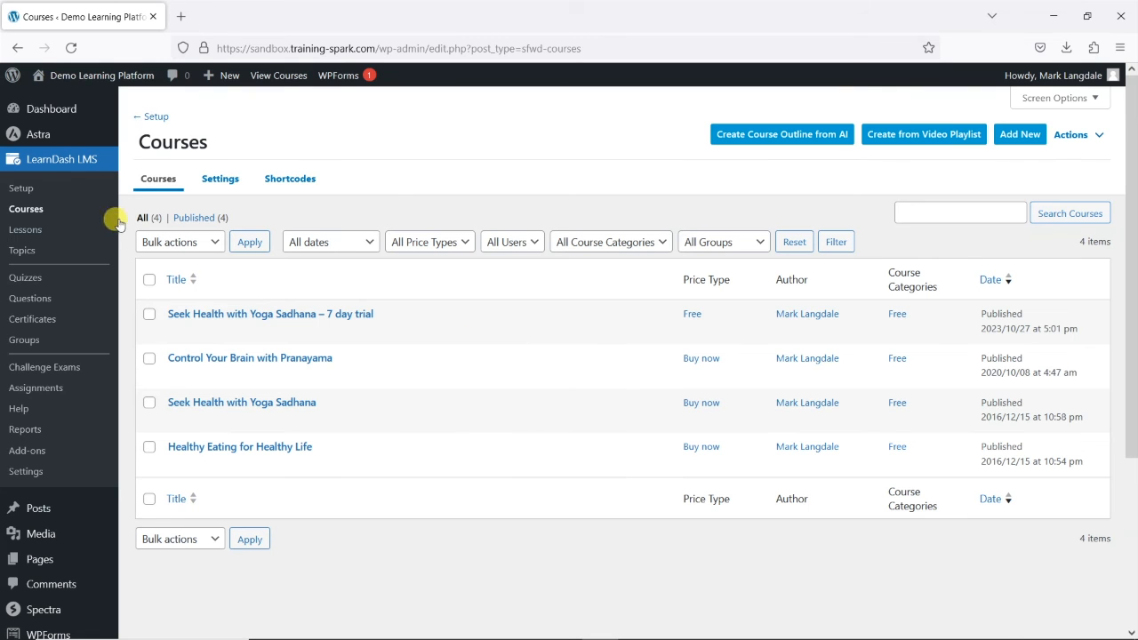
pyautogui.moveTo(96, 398)
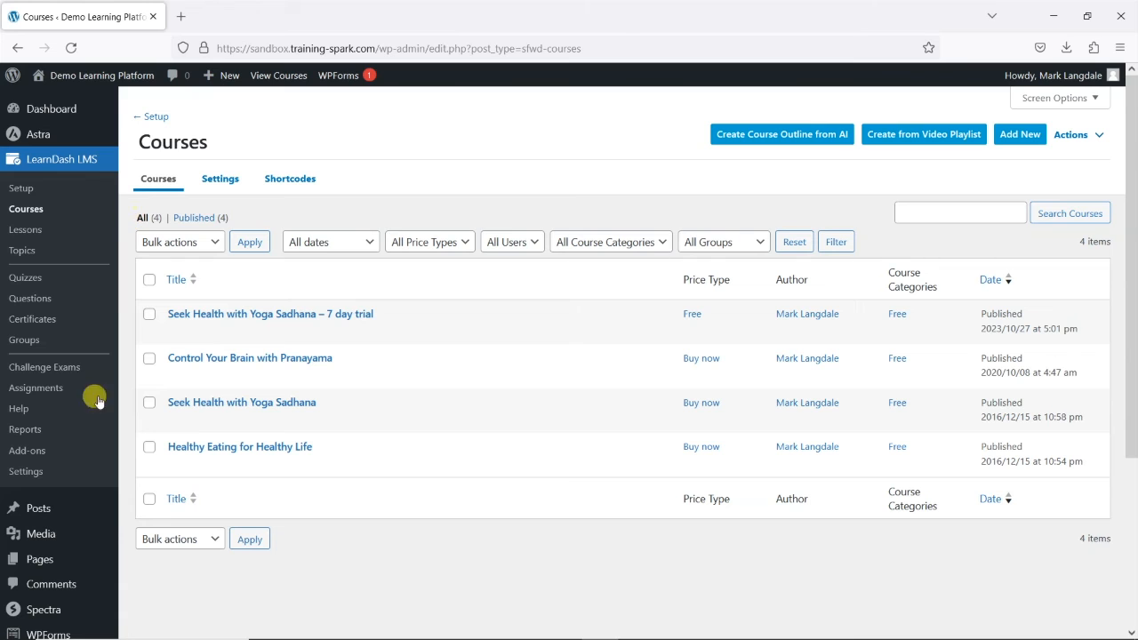
# Open subscriber John Smith's Edit User page from the All Users list
pyautogui.scroll(-3)
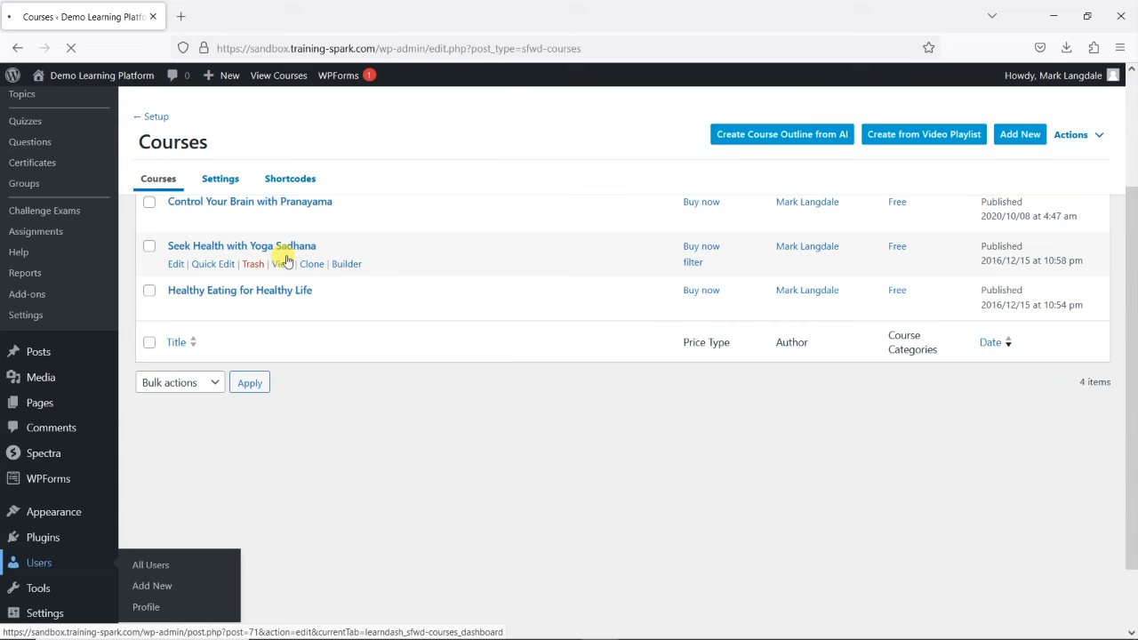
pyautogui.click(151, 565)
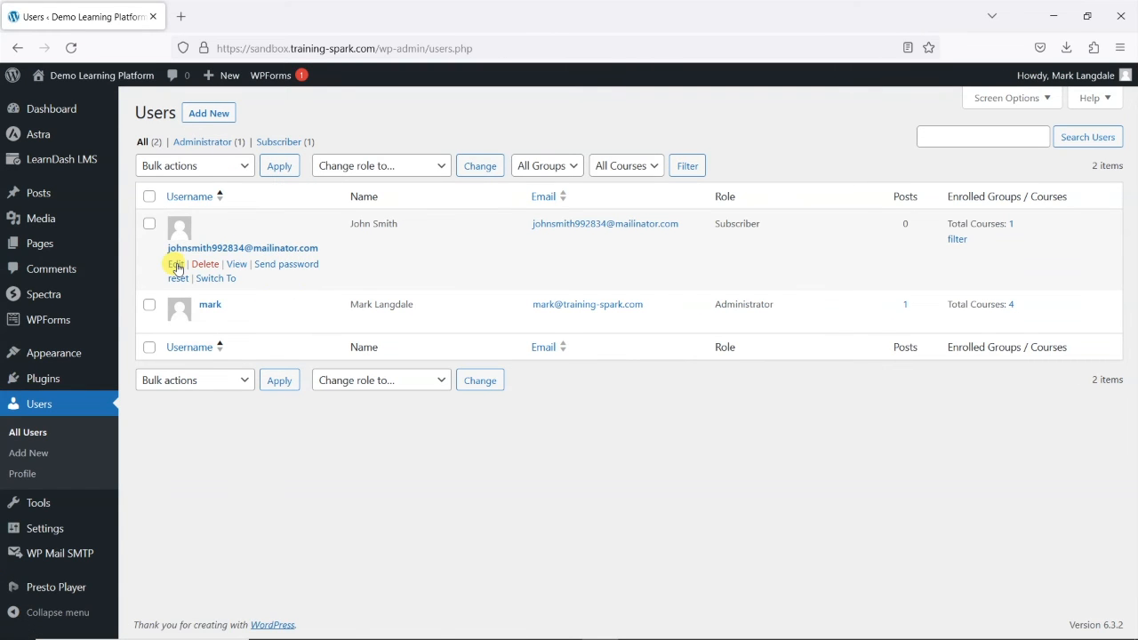
pyautogui.click(176, 264)
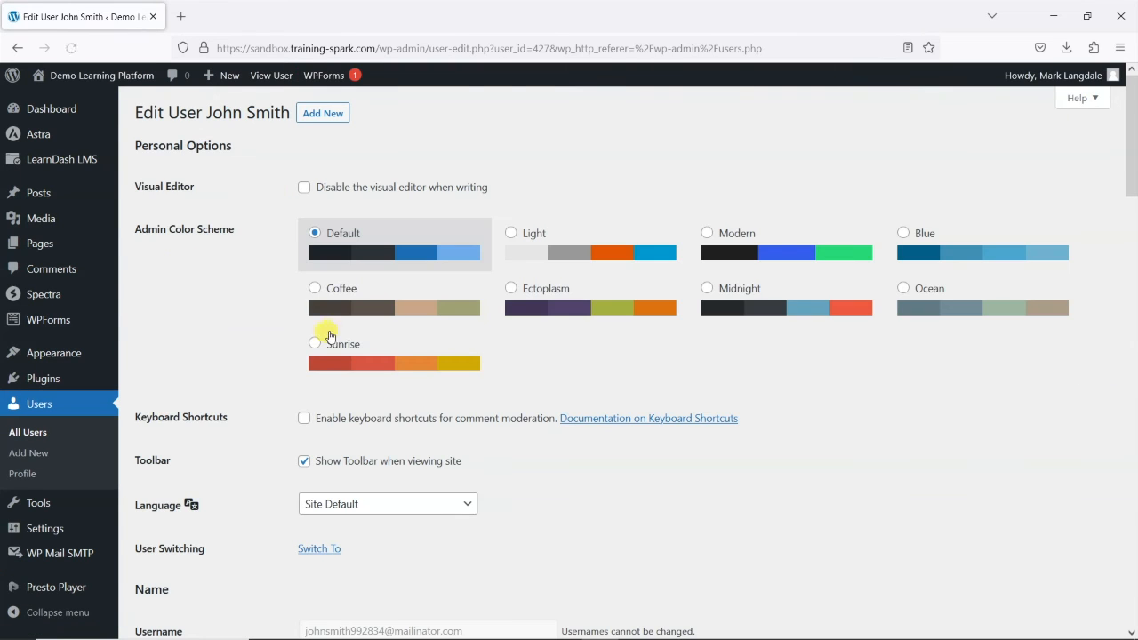
pyautogui.scroll(-3)
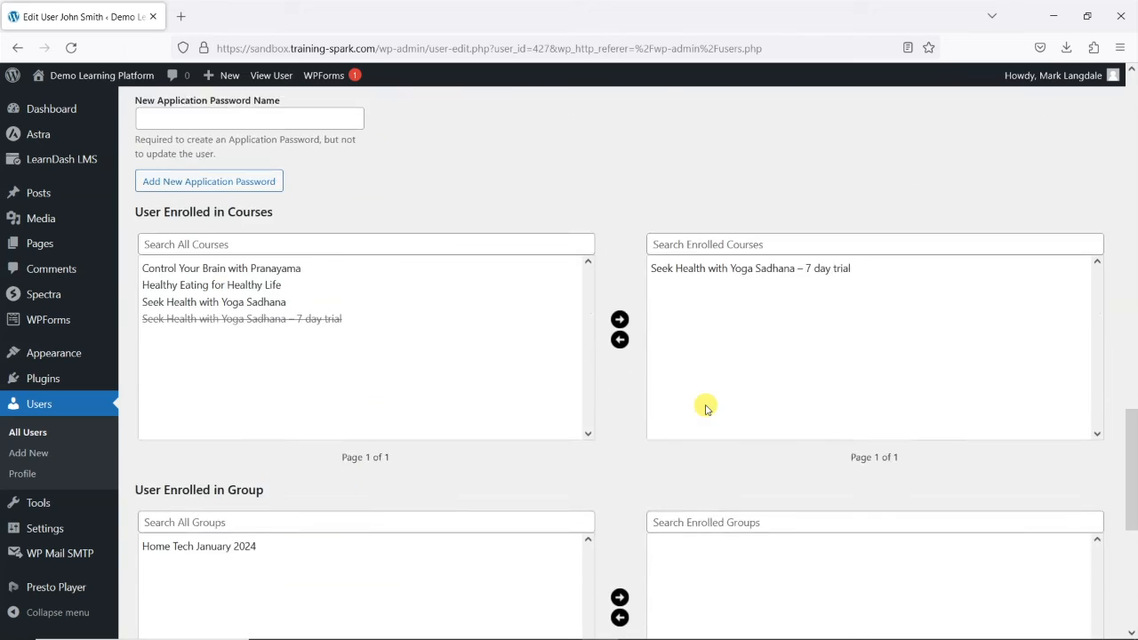
pyautogui.scroll(-3)
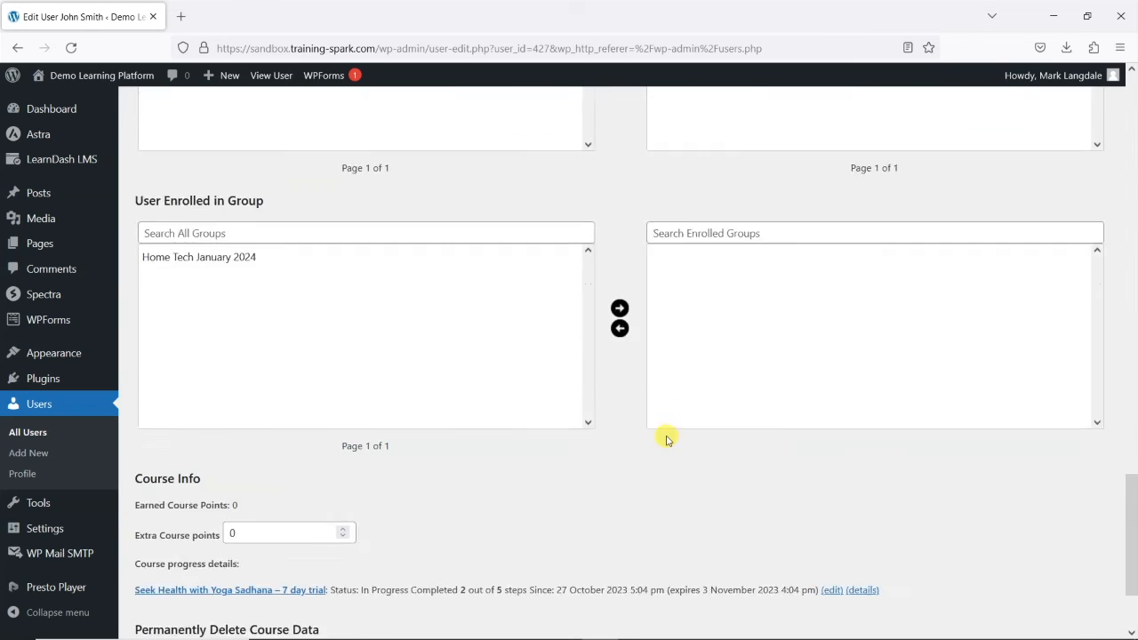
pyautogui.scroll(-3)
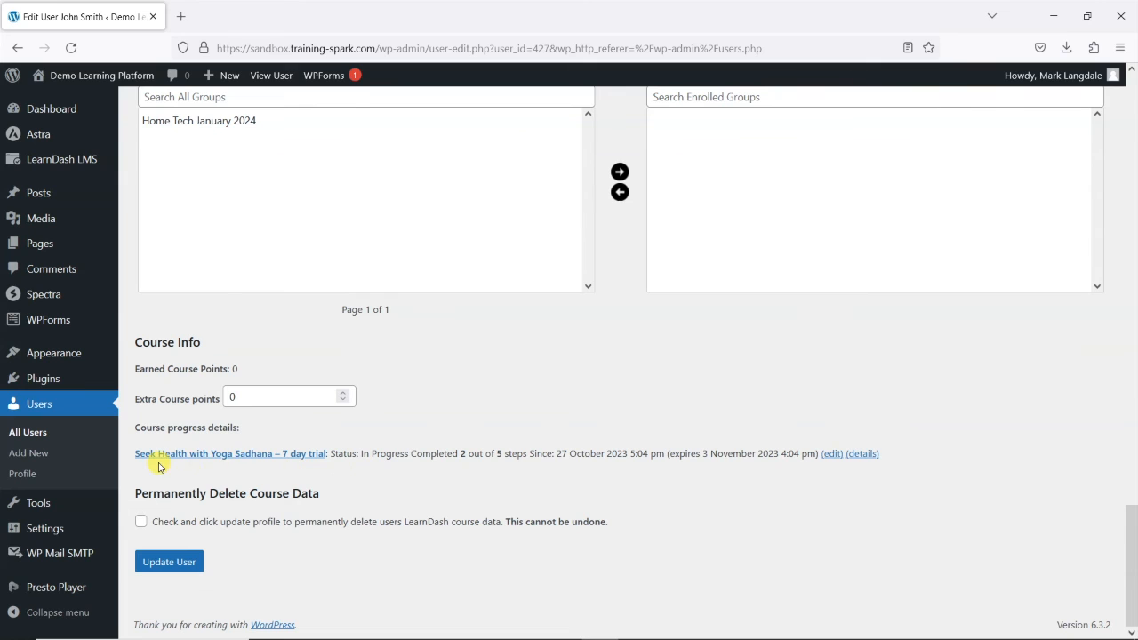
pyautogui.moveTo(496, 469)
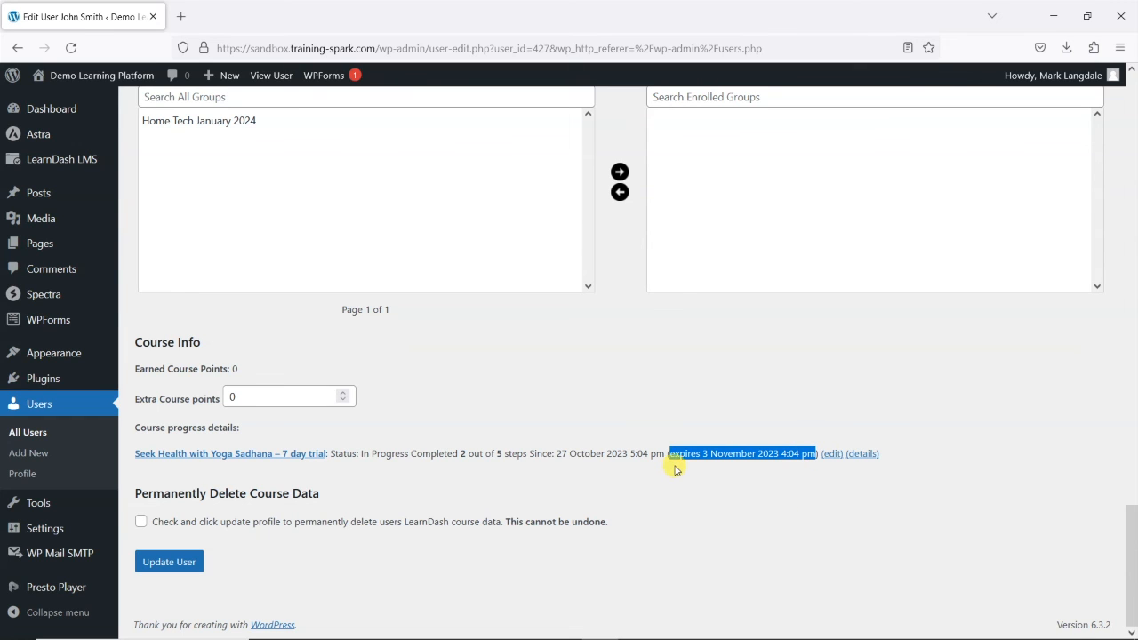
pyautogui.moveTo(564, 460)
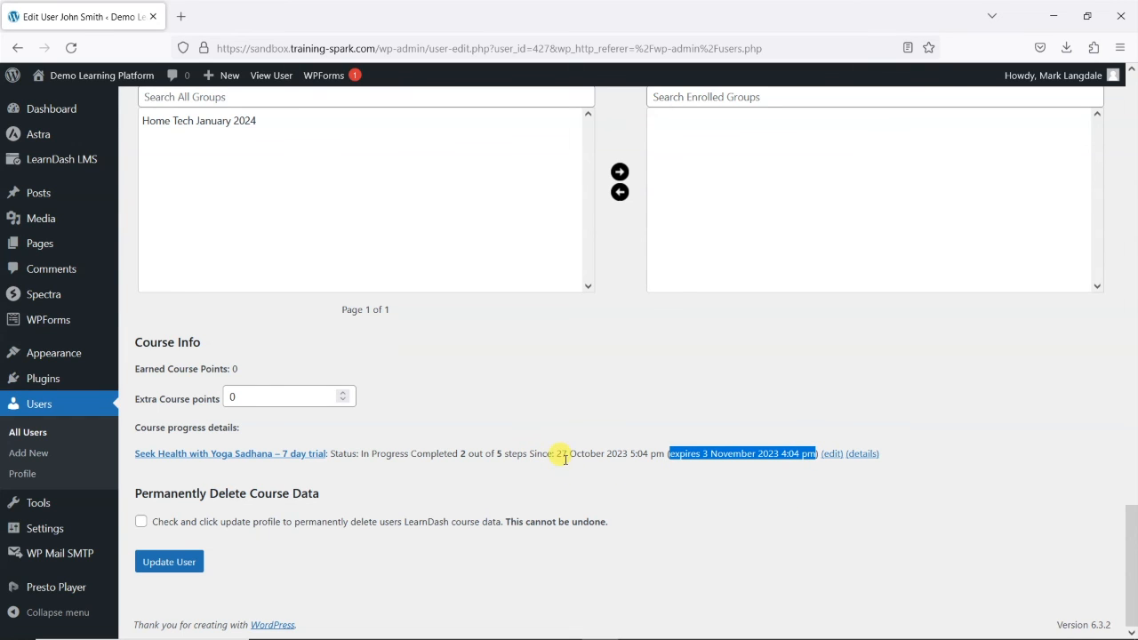
pyautogui.moveTo(691, 465)
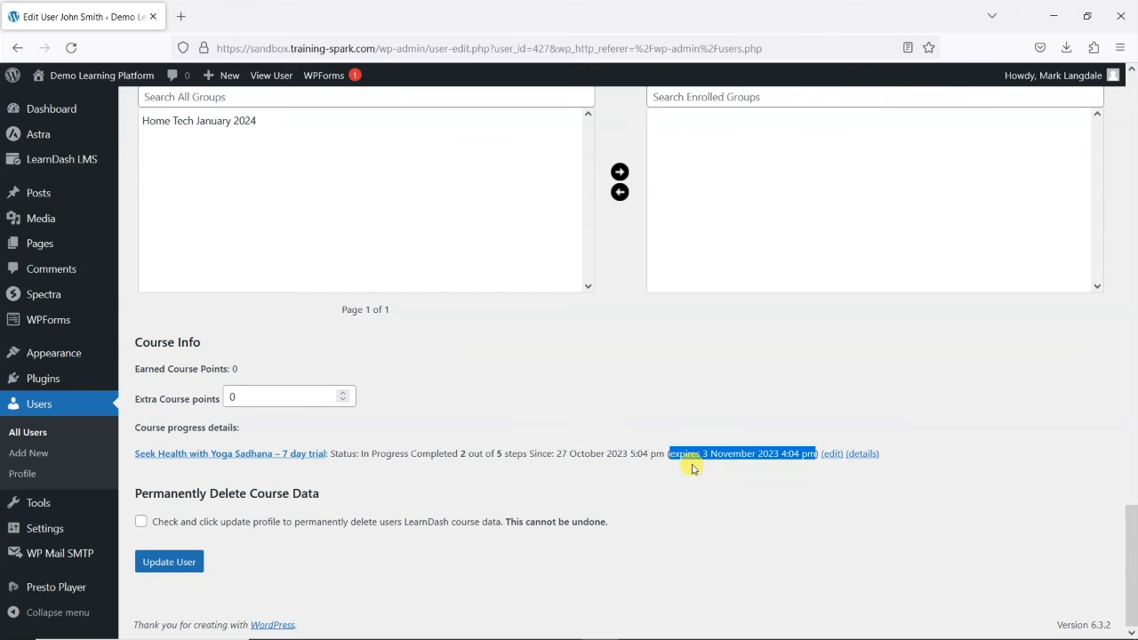
pyautogui.moveTo(700, 456)
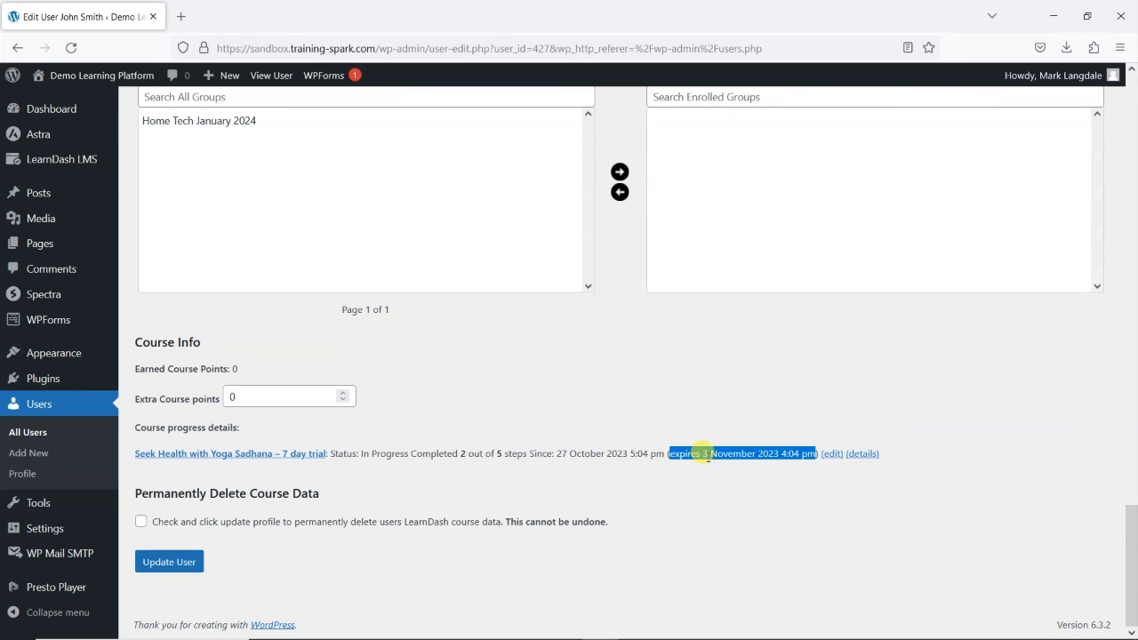
pyautogui.moveTo(776, 443)
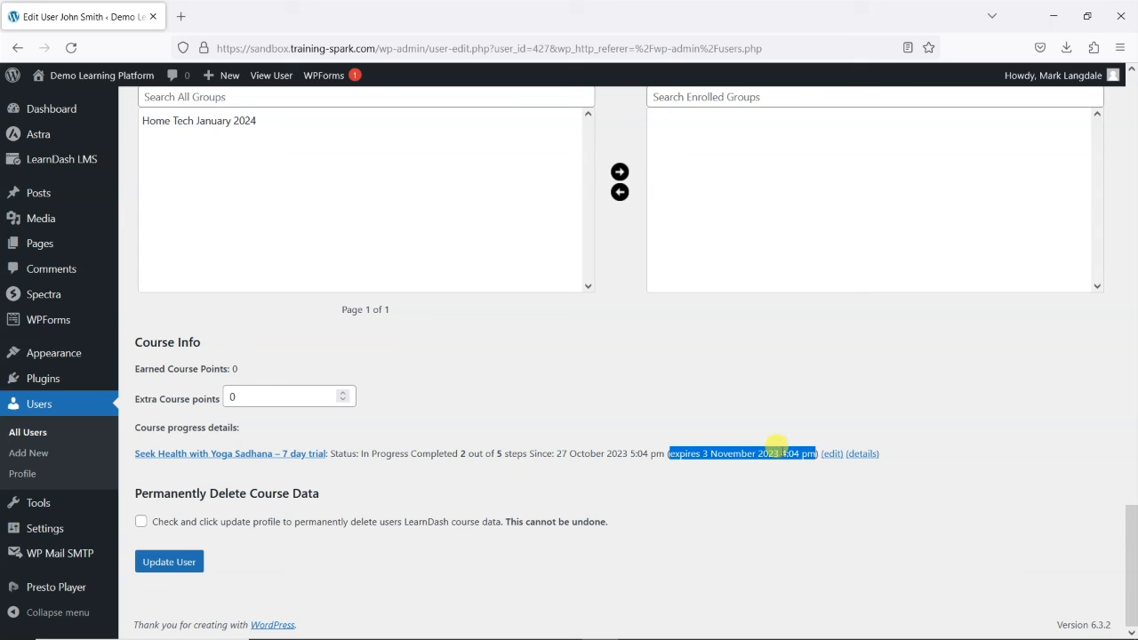
pyautogui.moveTo(791, 493)
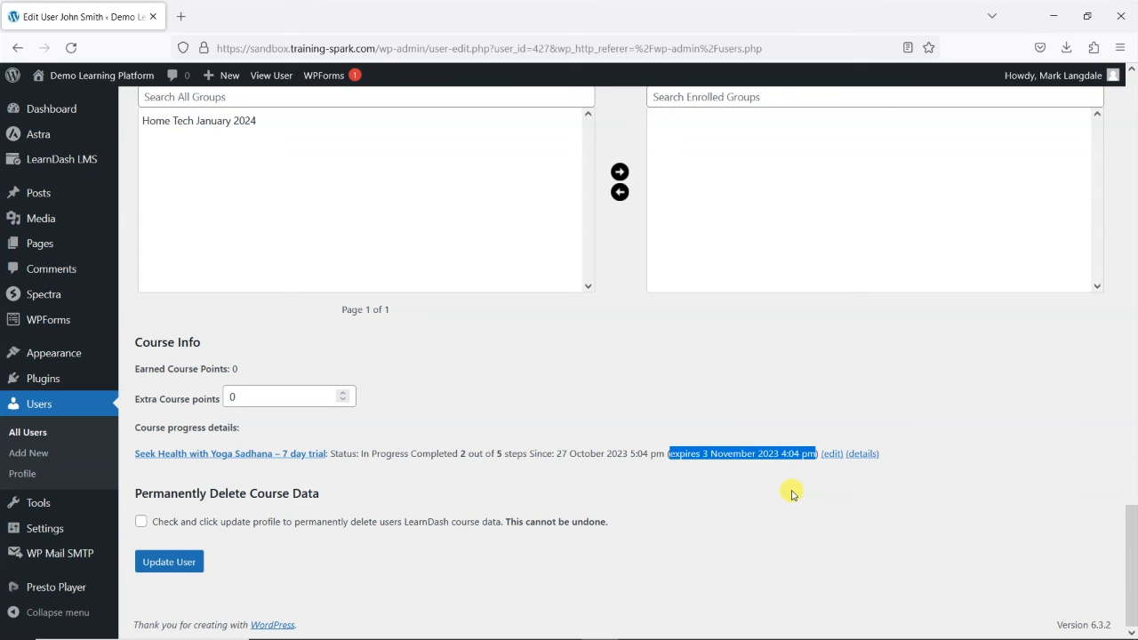
pyautogui.moveTo(447, 453)
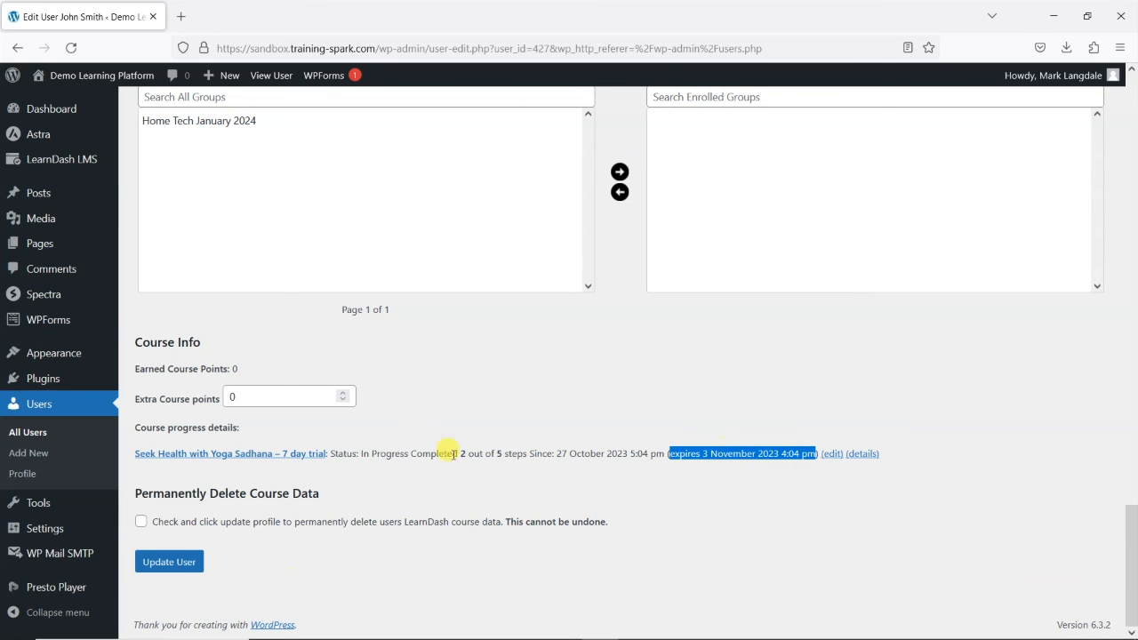
pyautogui.moveTo(292, 584)
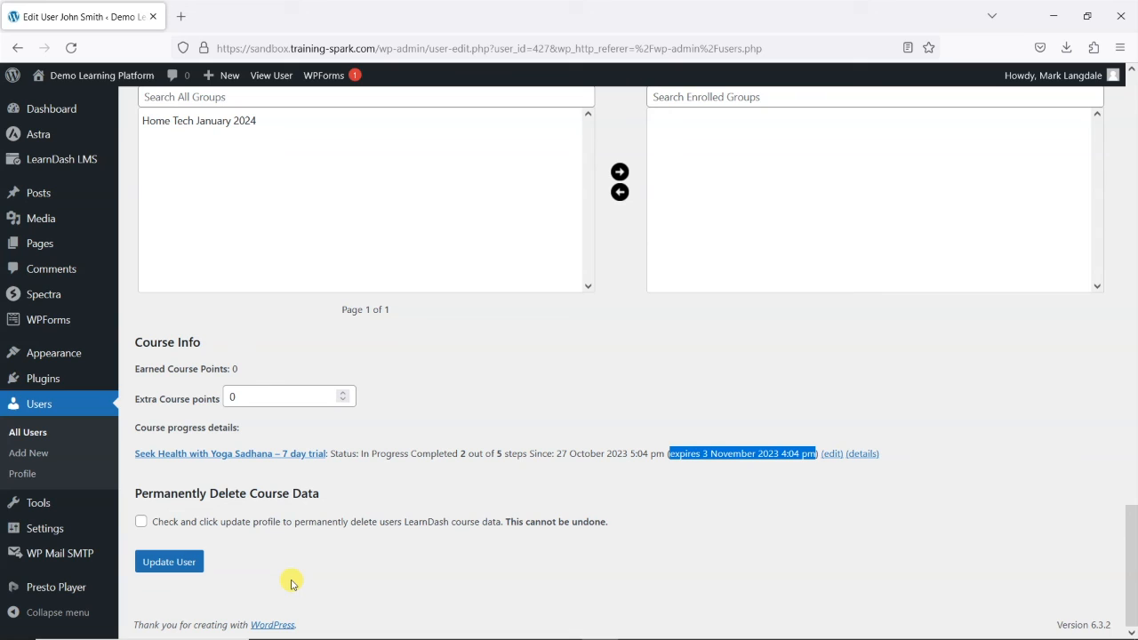
pyautogui.moveTo(494, 498)
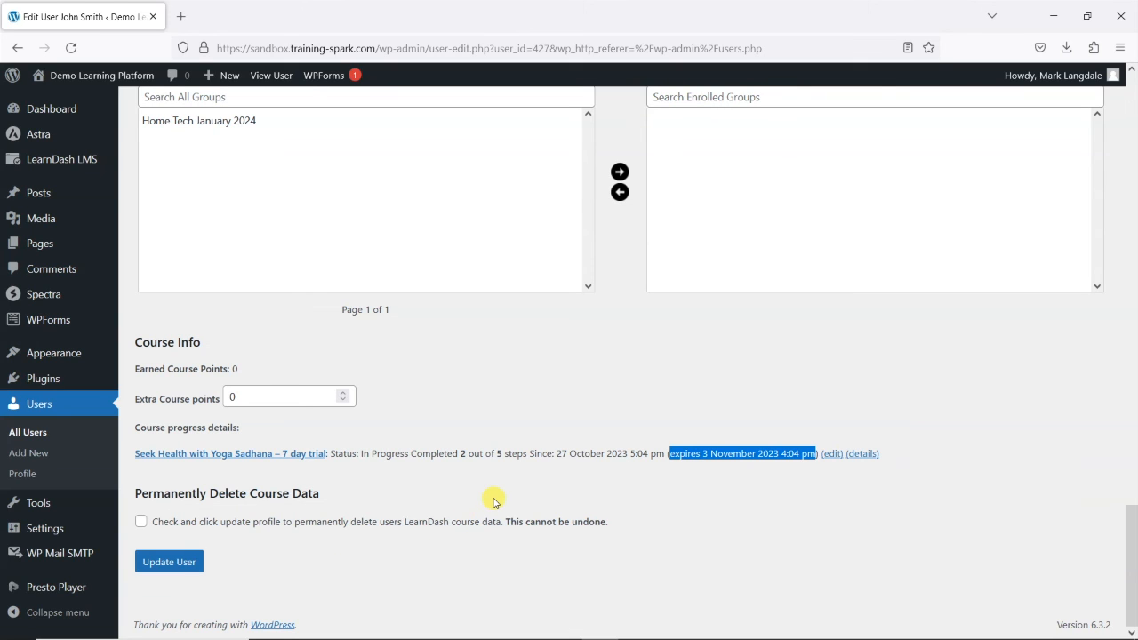